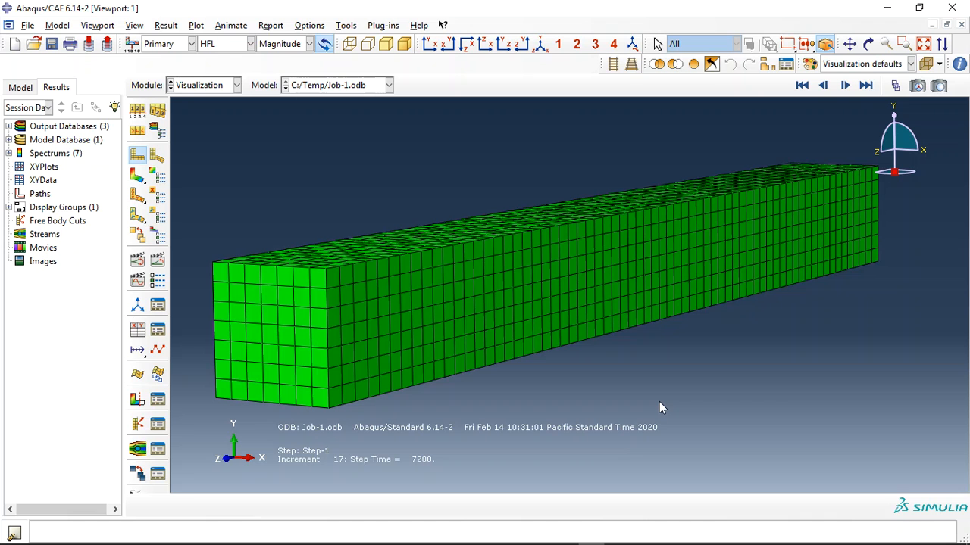
pyautogui.moveTo(406, 379)
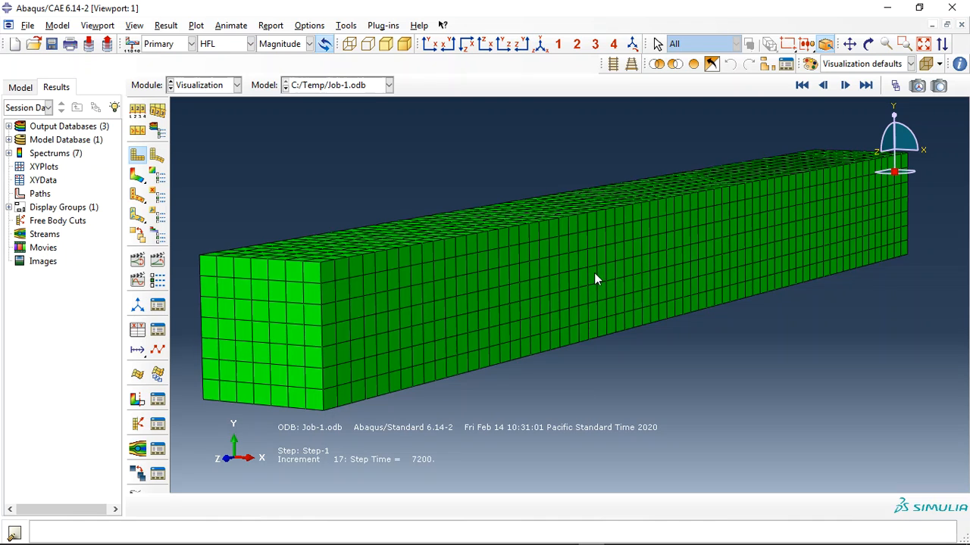
pyautogui.moveTo(447, 174)
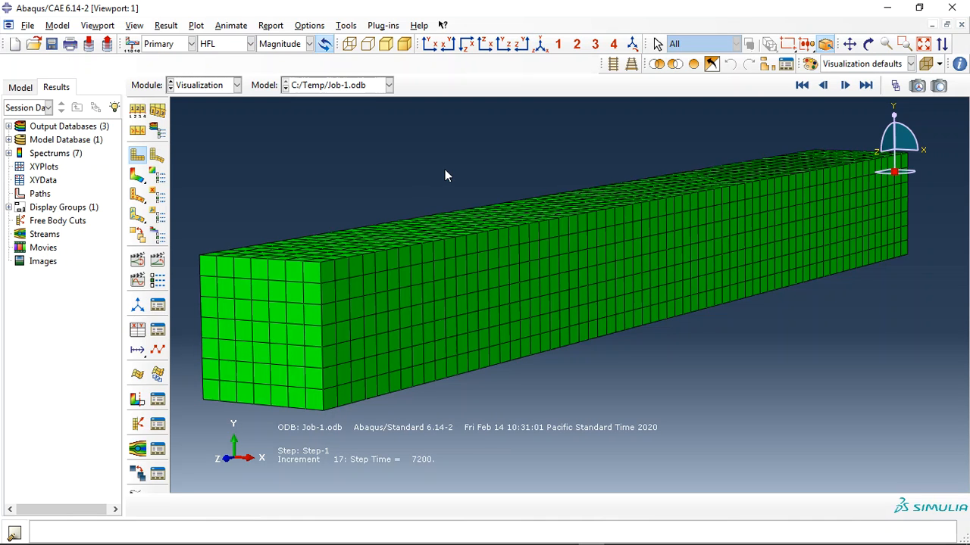
pyautogui.moveTo(578, 241)
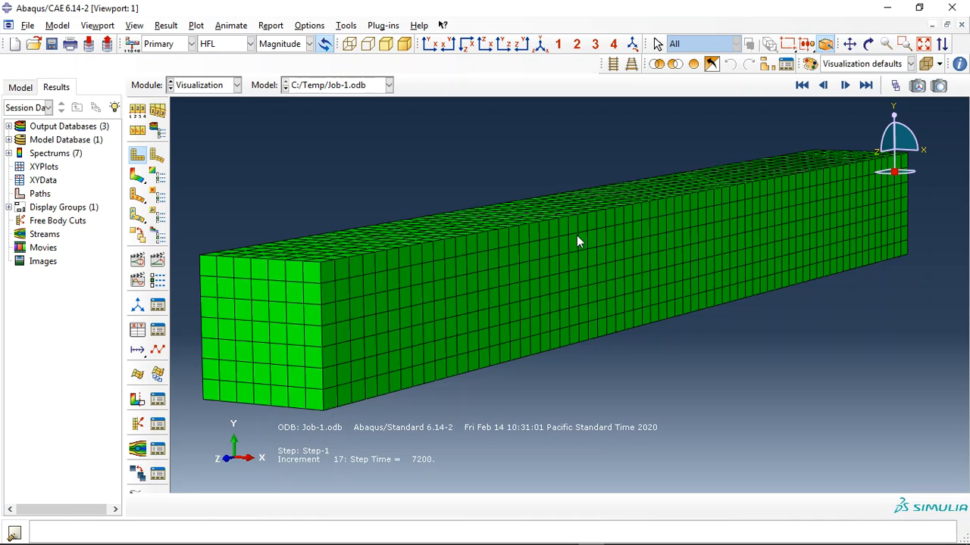
pyautogui.moveTo(488, 179)
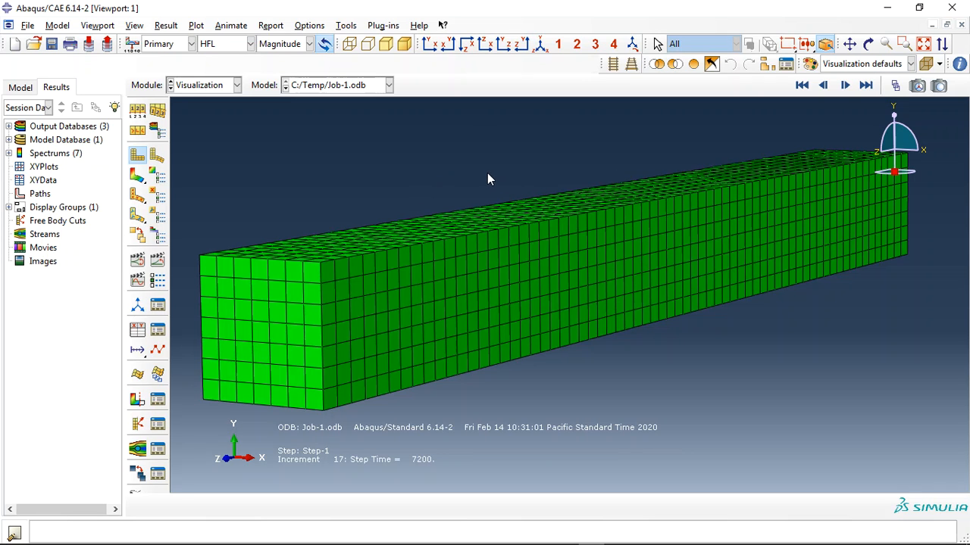
pyautogui.moveTo(483, 180)
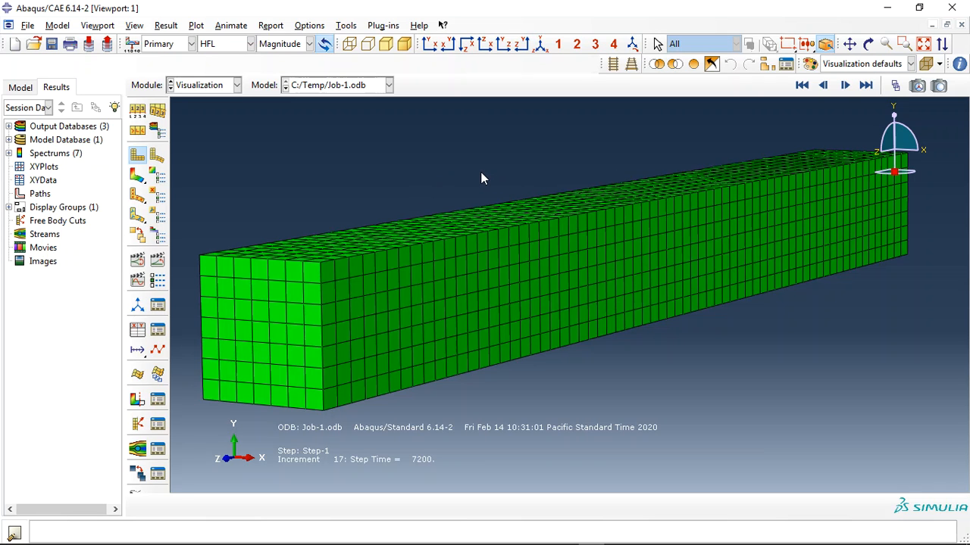
pyautogui.moveTo(309, 179)
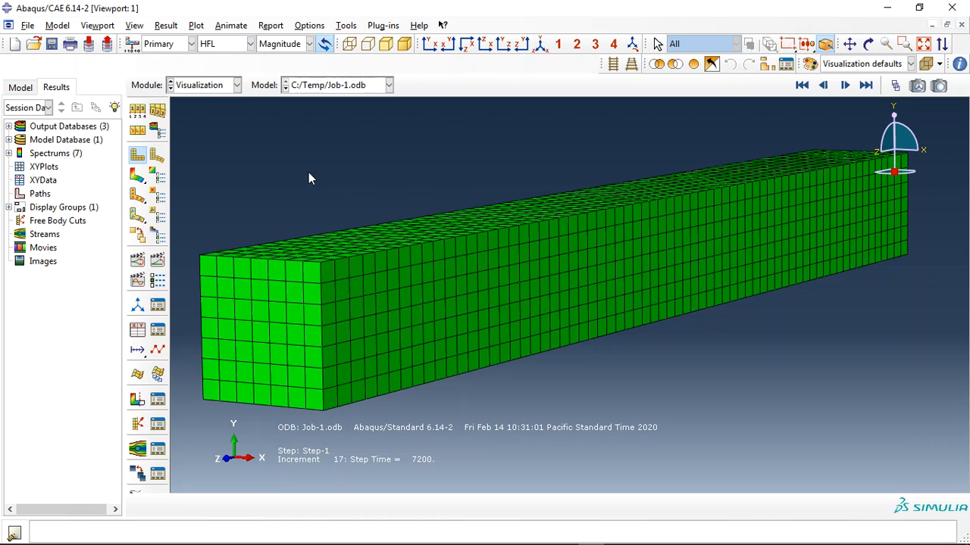
# Step: Plot NT11 temperature contours on the deformed beam and animate the heating through the increments
pyautogui.click(250, 44)
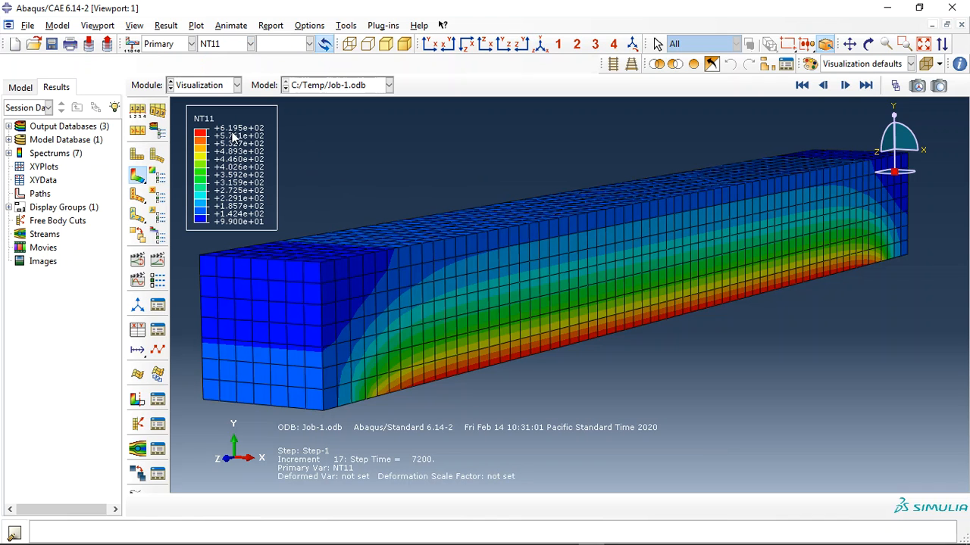
pyautogui.moveTo(578, 222)
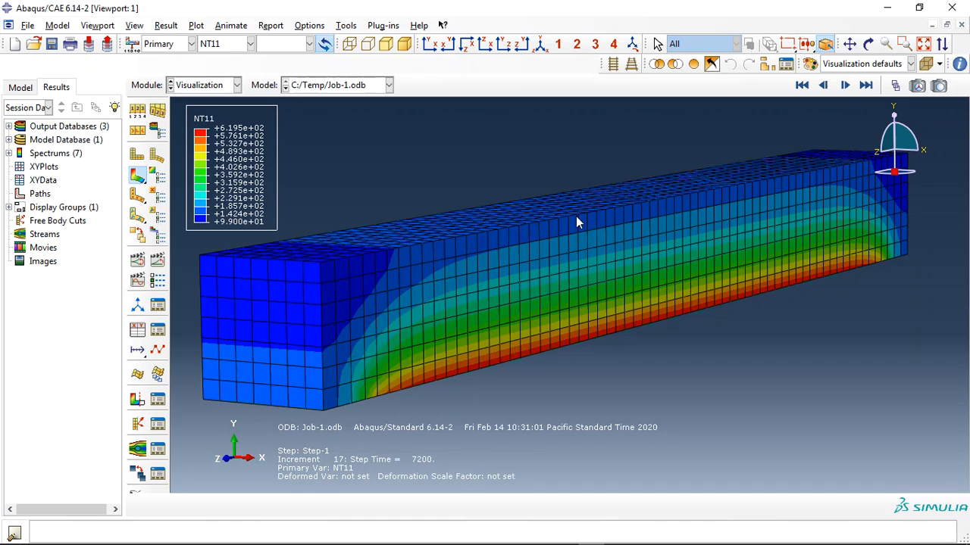
pyautogui.moveTo(527, 252)
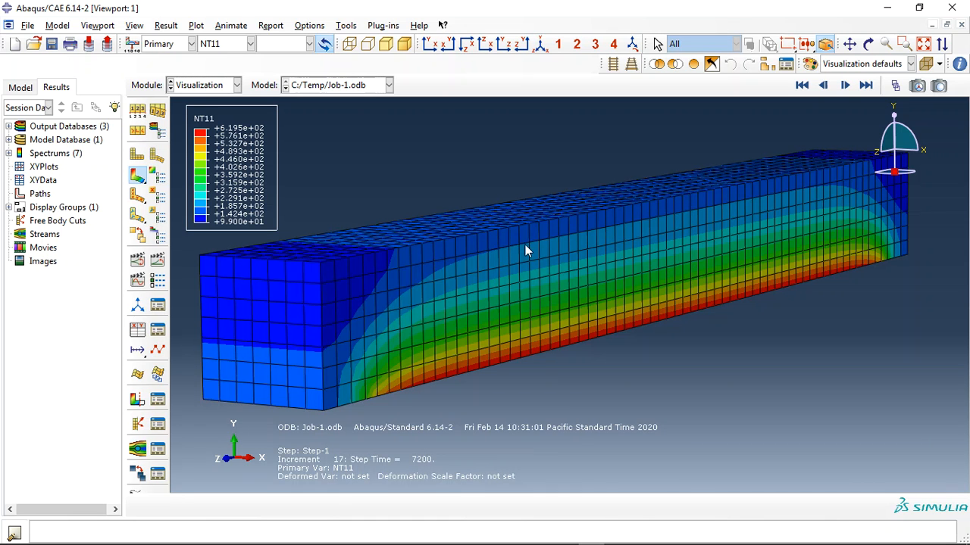
pyautogui.moveTo(520, 298)
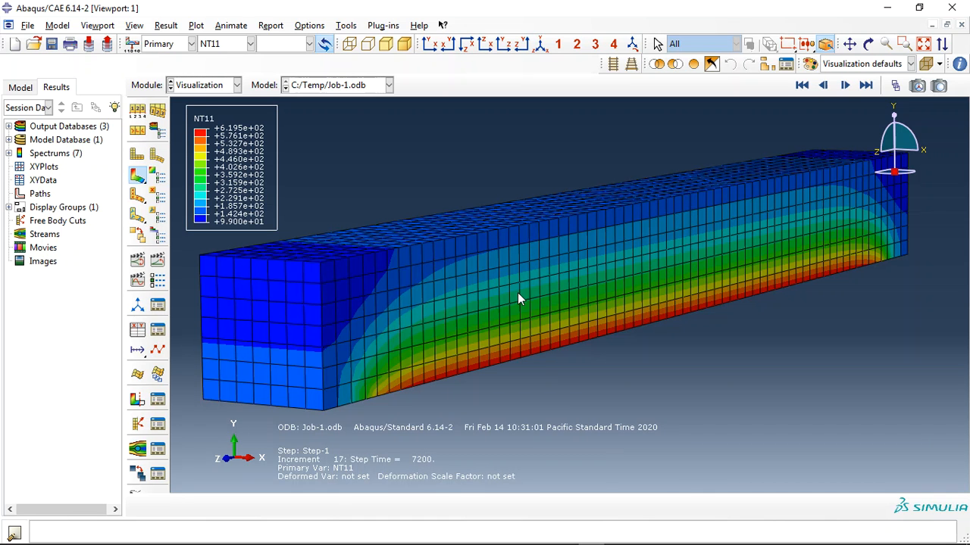
pyautogui.moveTo(434, 470)
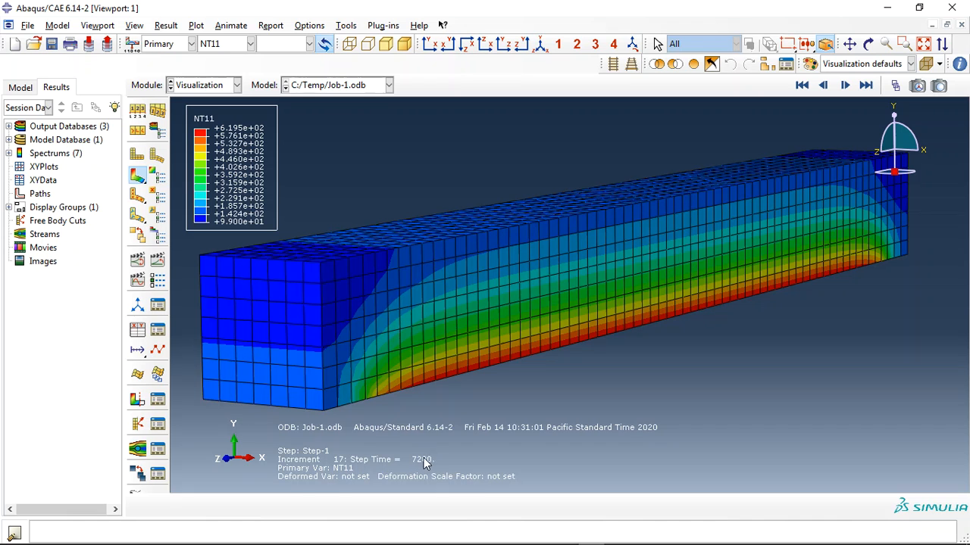
pyautogui.moveTo(431, 465)
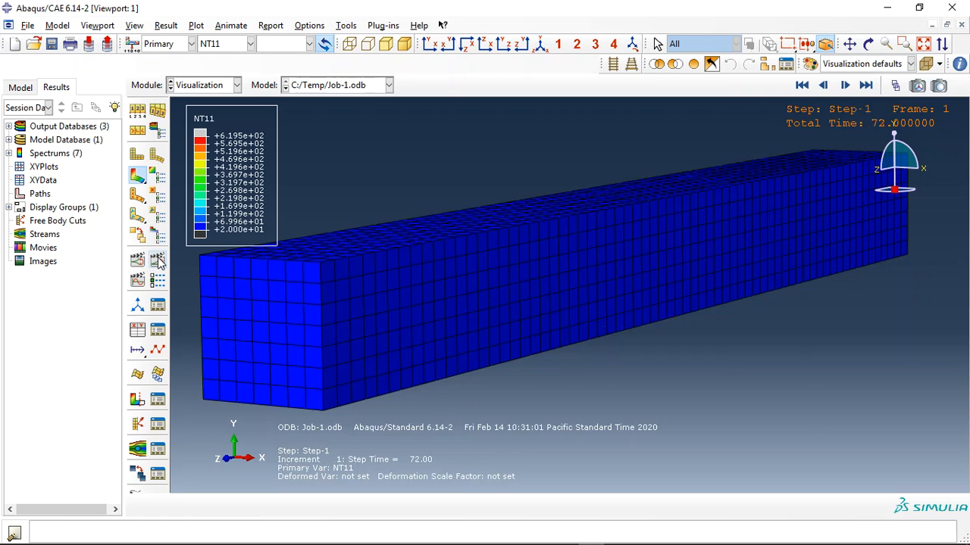
pyautogui.click(845, 85)
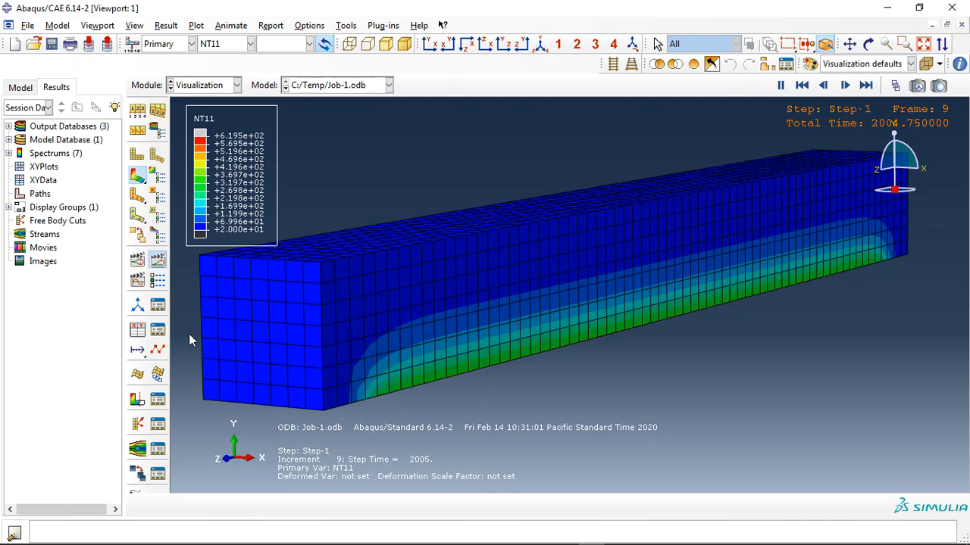
pyautogui.click(250, 43)
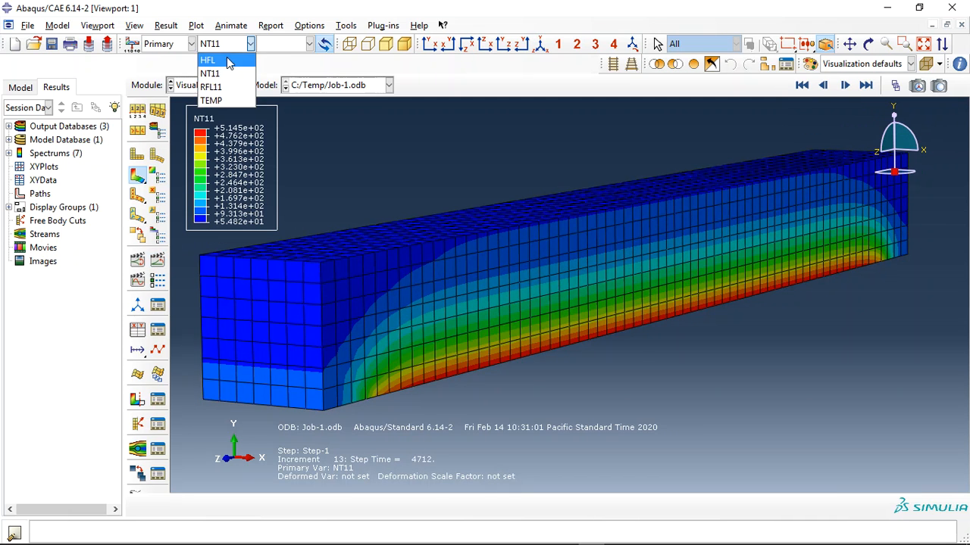
# Step: Plot heat flux magnitude (HFL) contours on the beam at step time 7200
pyautogui.click(207, 60)
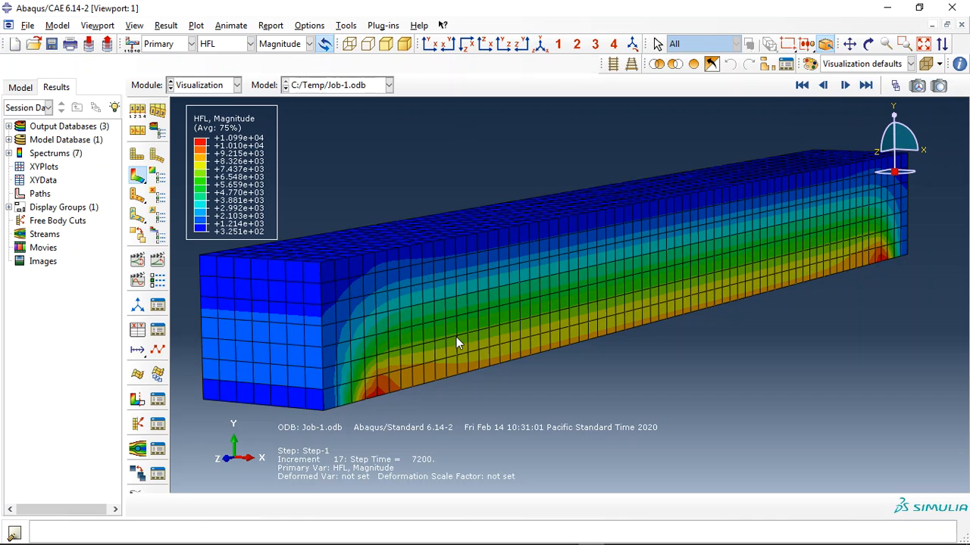
pyautogui.moveTo(350, 210)
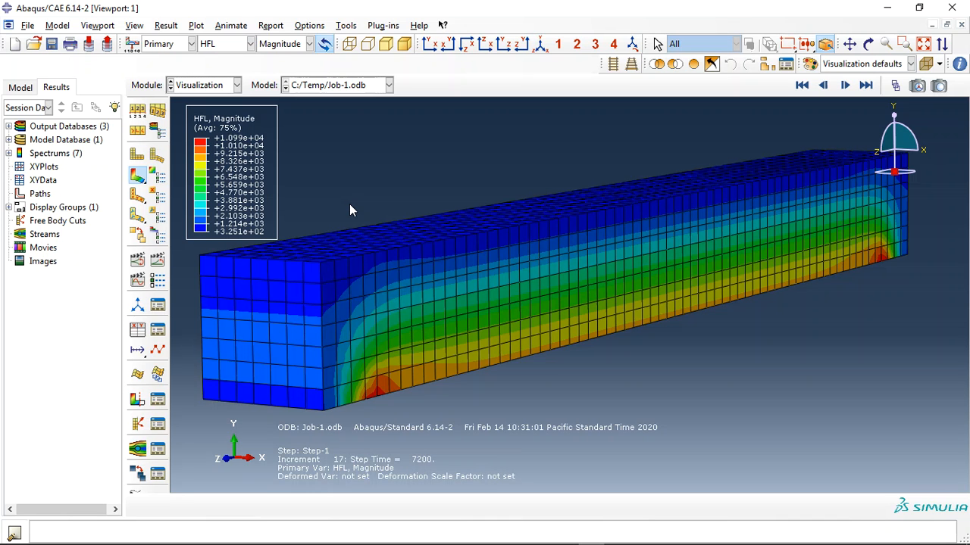
pyautogui.moveTo(321, 95)
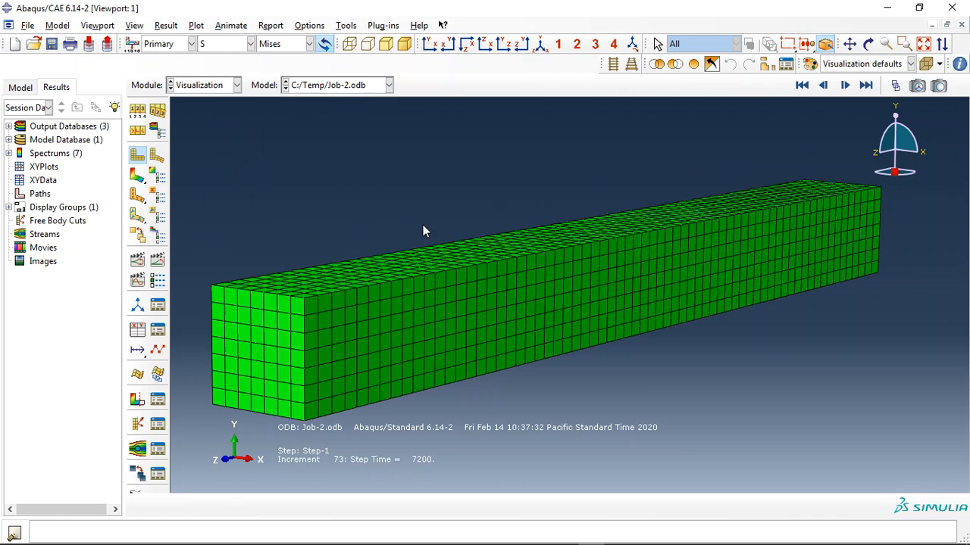
pyautogui.moveTo(371, 203)
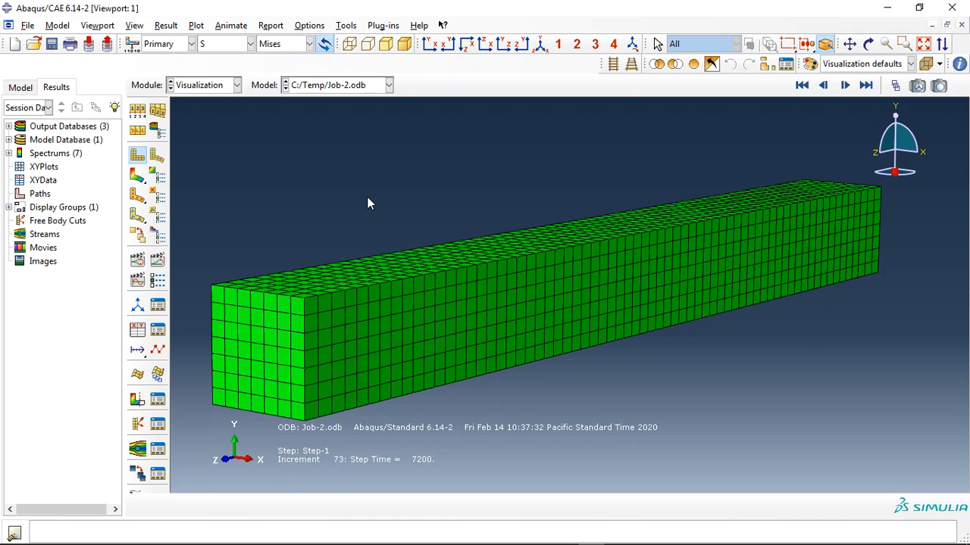
pyautogui.moveTo(233, 220)
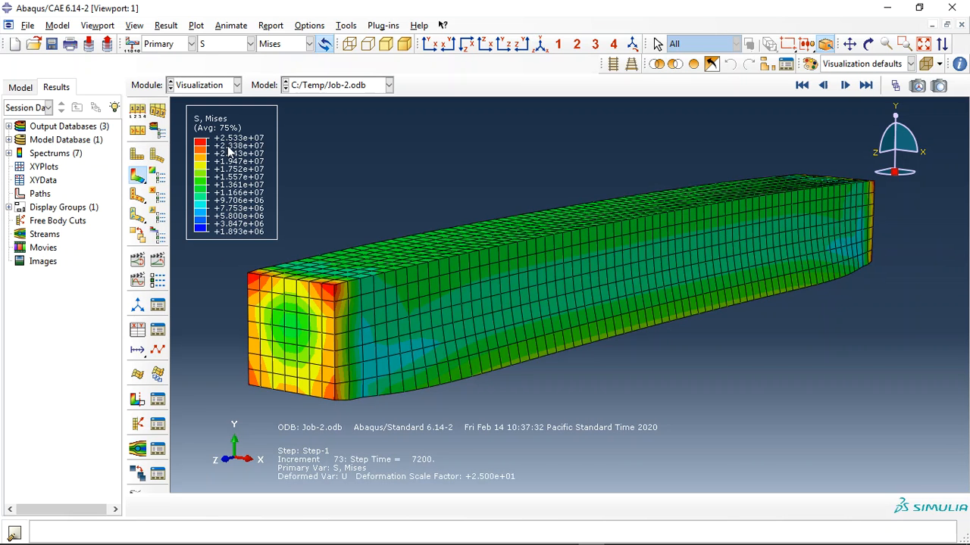
pyautogui.moveTo(504, 256)
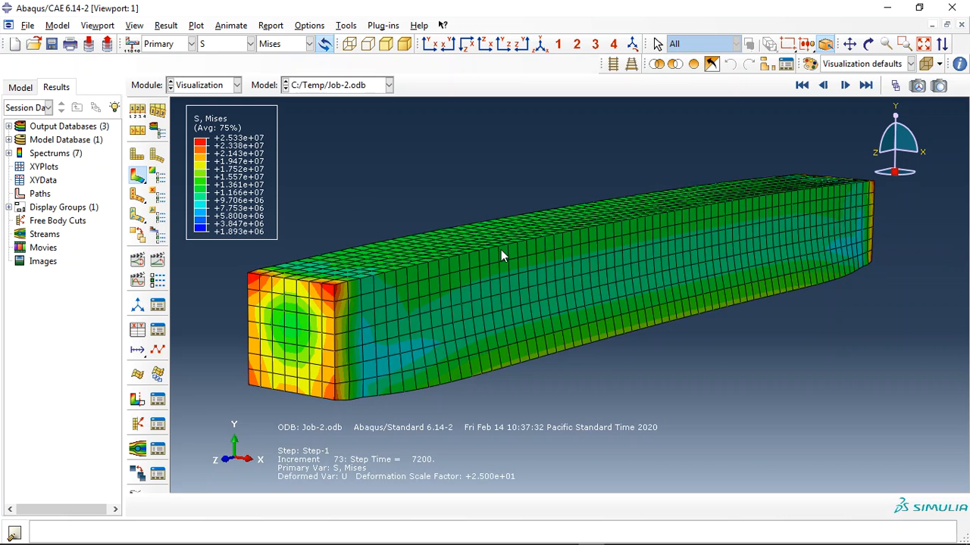
pyautogui.moveTo(234, 150)
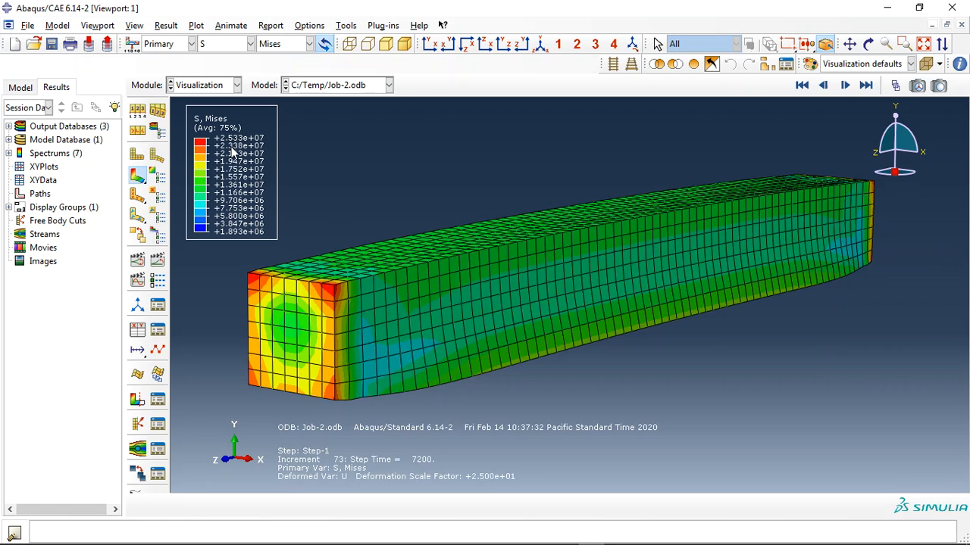
pyautogui.moveTo(582, 368)
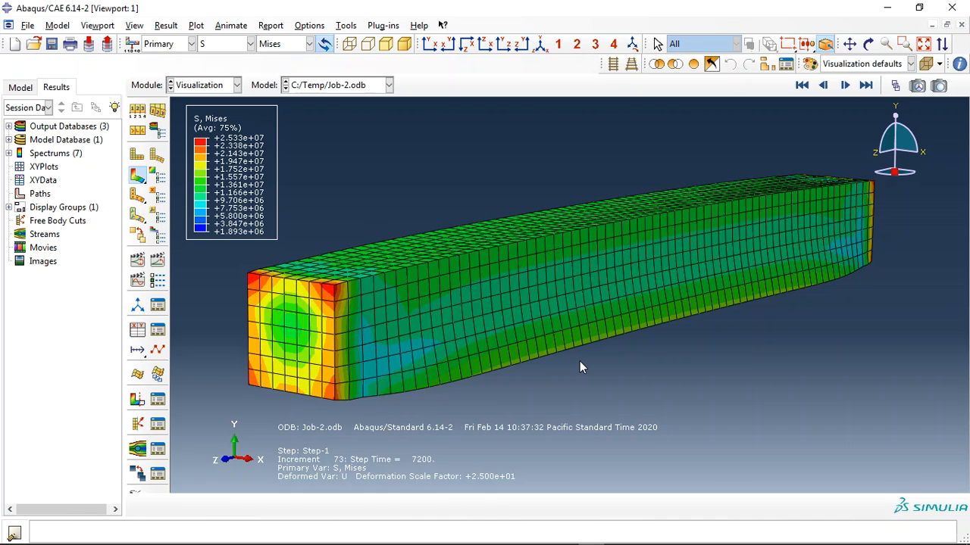
pyautogui.moveTo(656, 386)
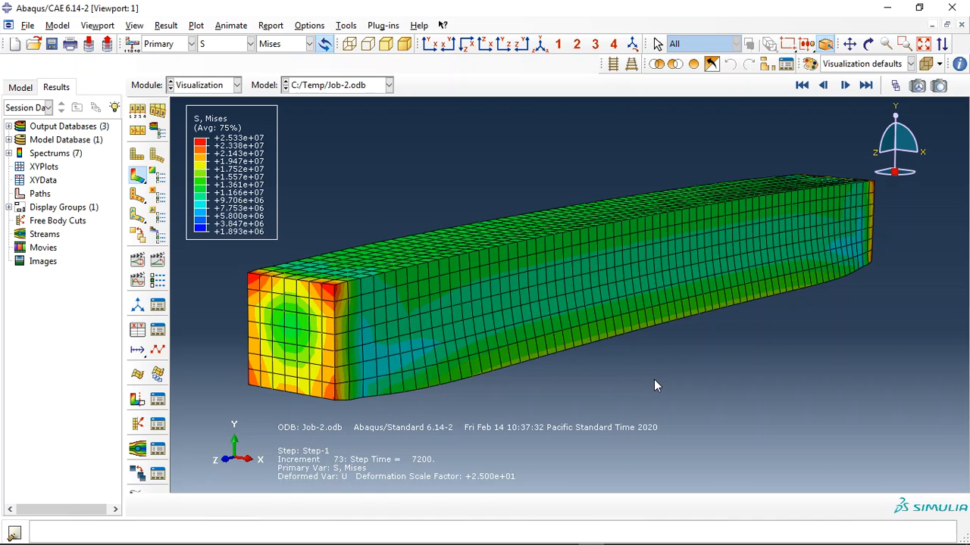
pyautogui.moveTo(533, 298)
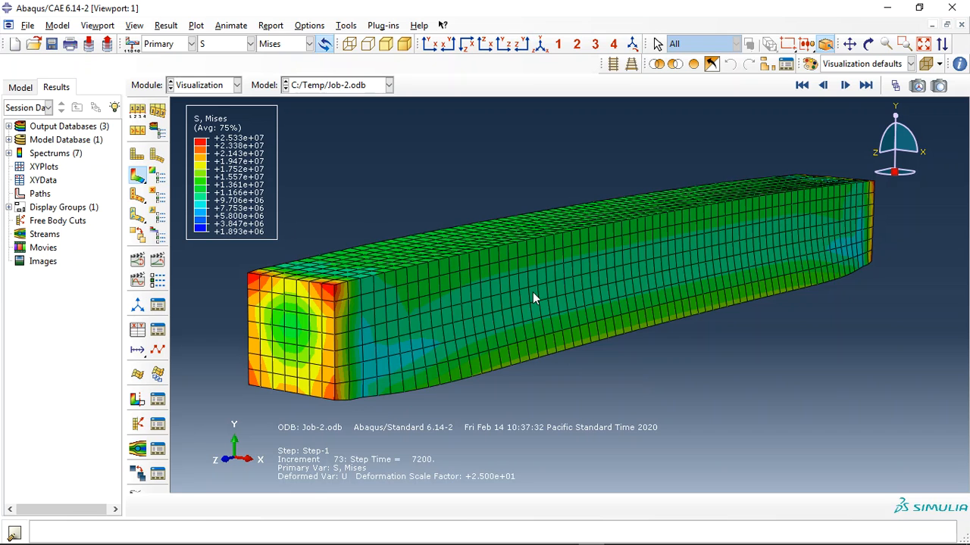
pyautogui.moveTo(598, 188)
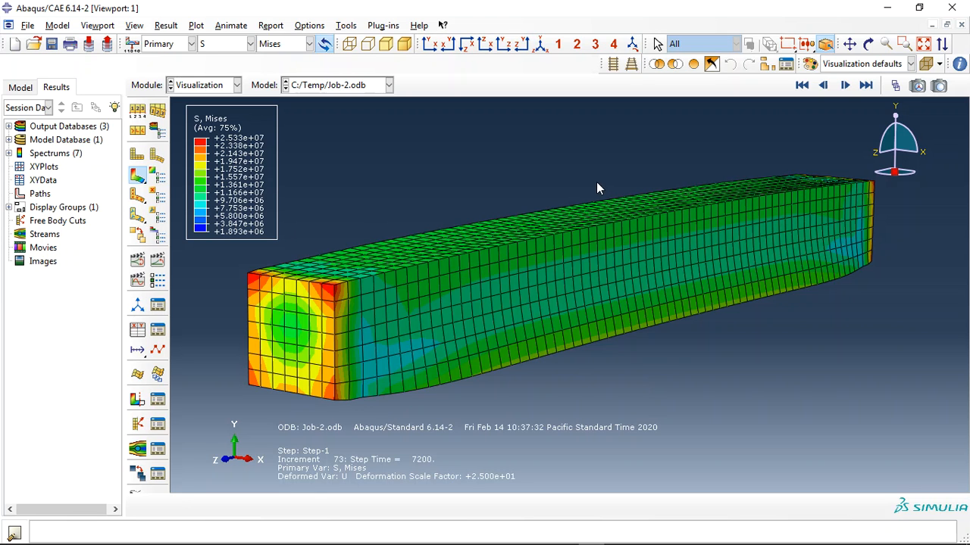
pyautogui.moveTo(445, 258)
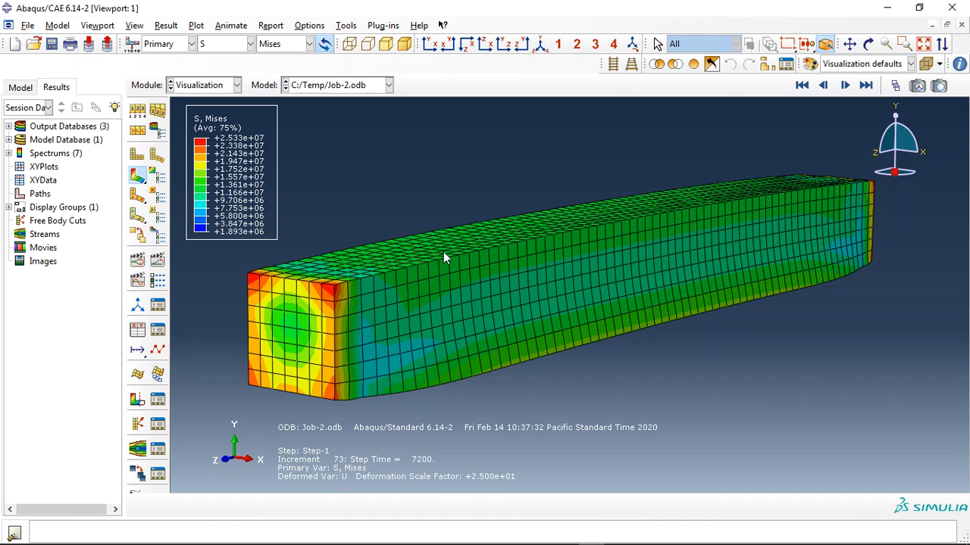
pyautogui.moveTo(366, 182)
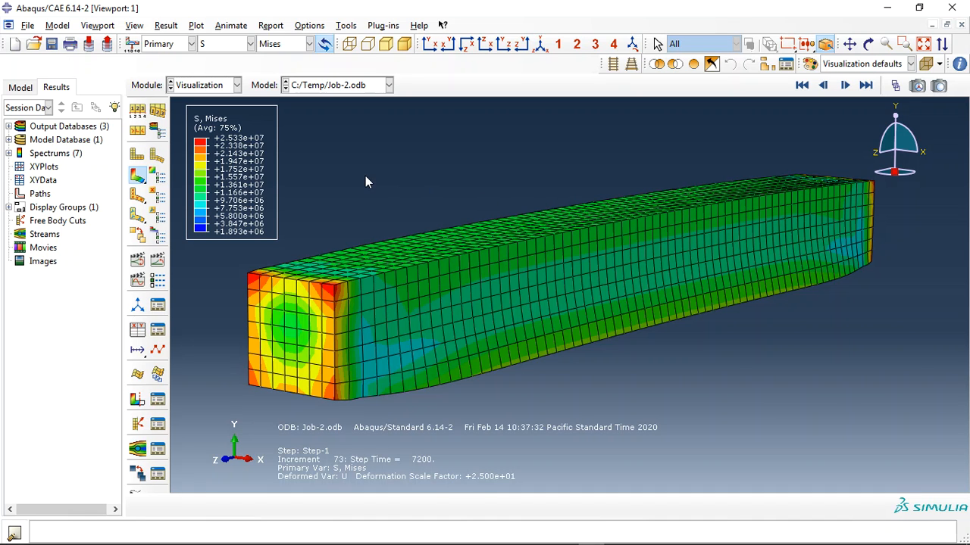
pyautogui.moveTo(386, 168)
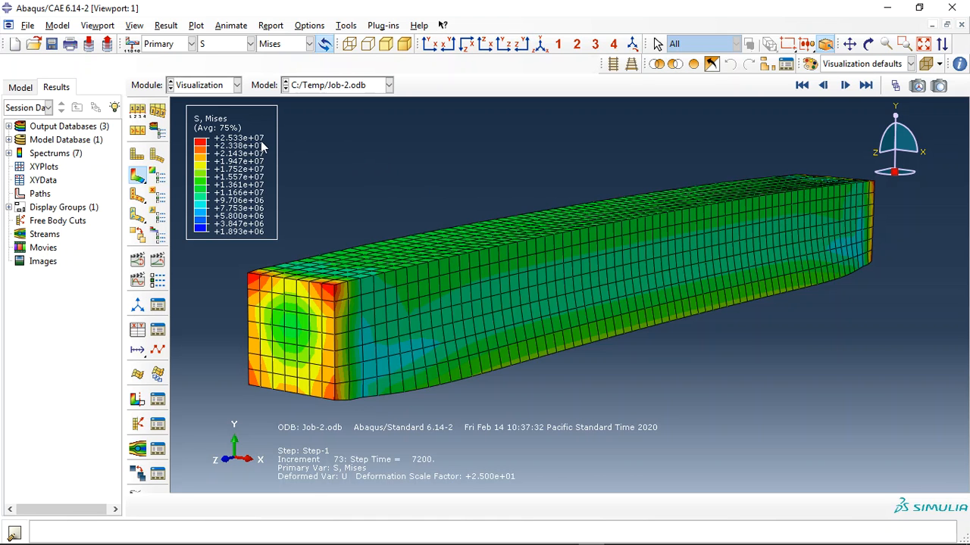
pyautogui.moveTo(685, 310)
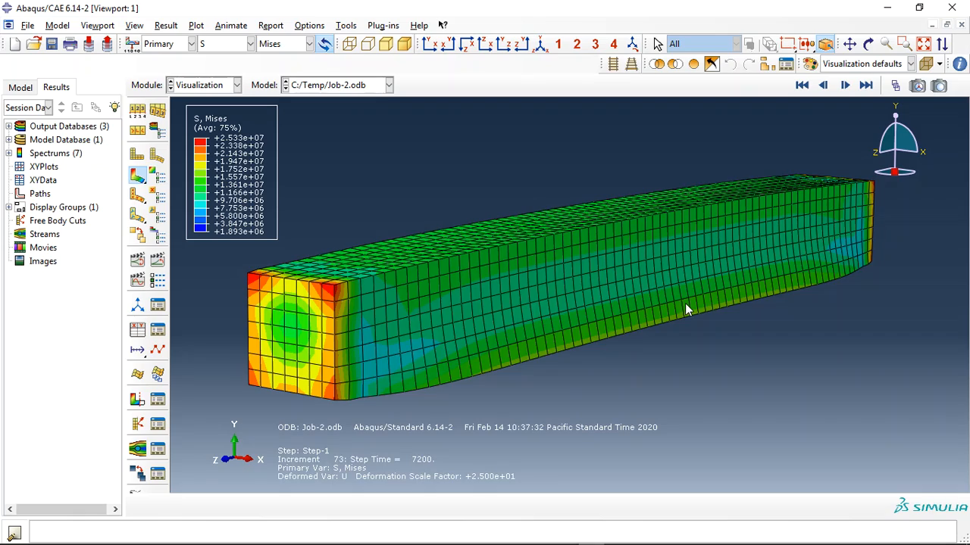
# Step: Orbit the beam to view its underside and end
pyautogui.click(849, 43)
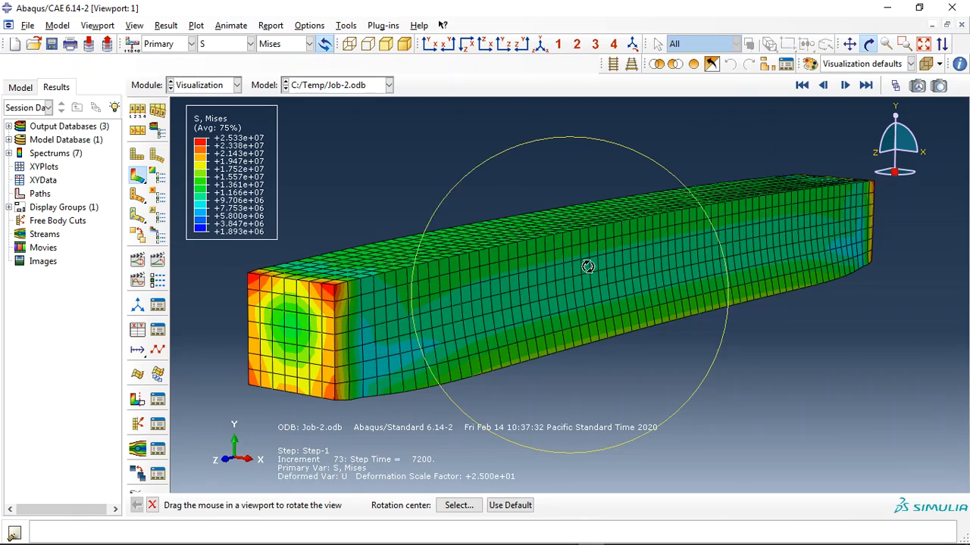
pyautogui.moveTo(587, 266); pyautogui.dragTo(653, 305)
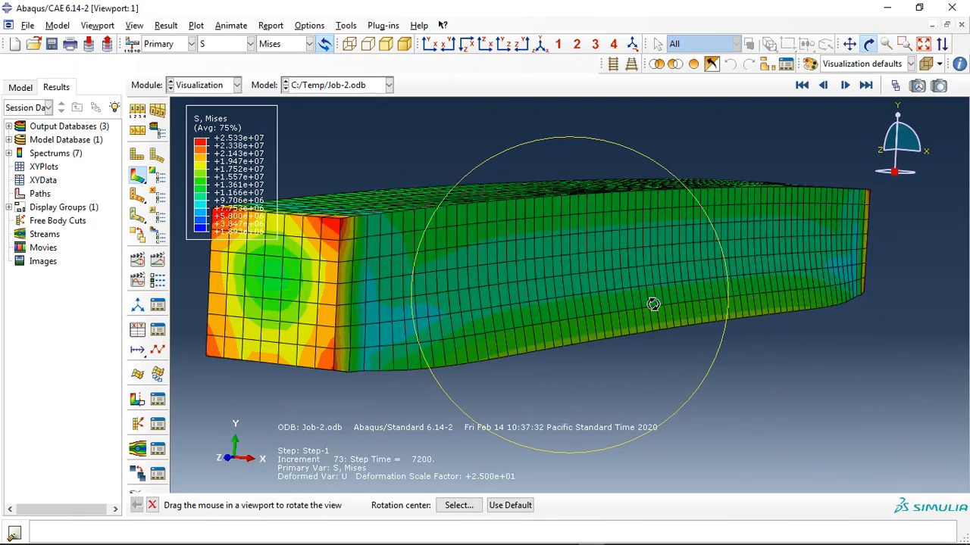
pyautogui.moveTo(653, 305); pyautogui.dragTo(617, 220)
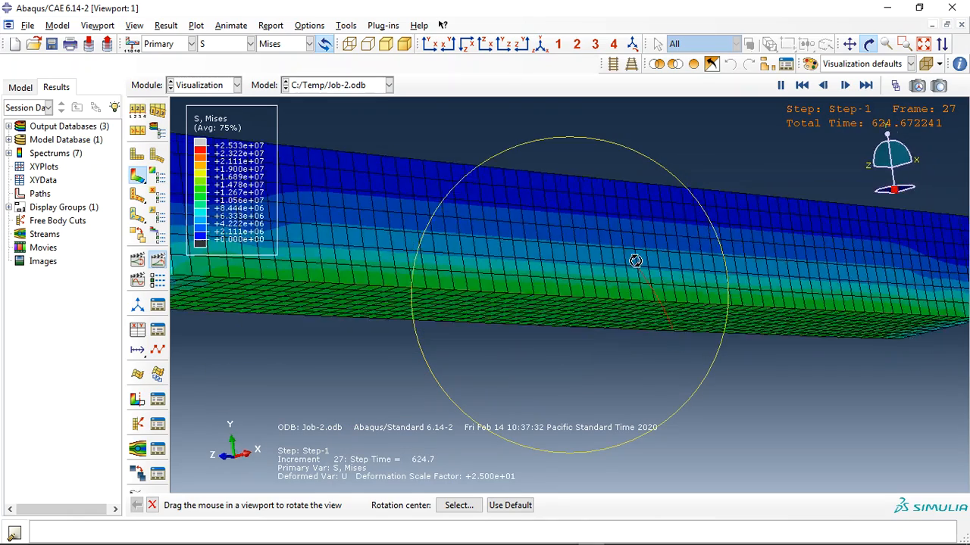
pyautogui.moveTo(634, 262); pyautogui.dragTo(676, 261)
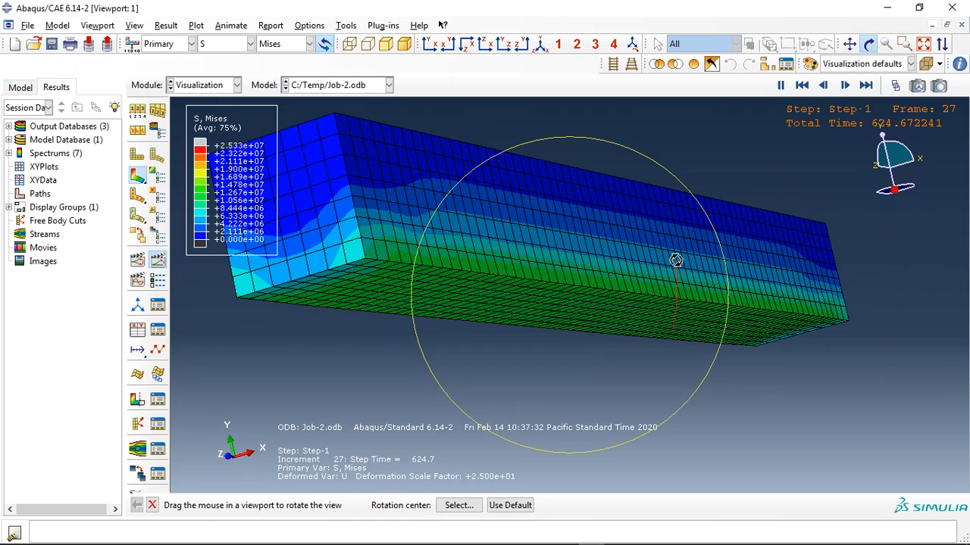
# Step: Animate the time history and display equivalent plastic strain (PEEQ) contours
pyautogui.click(844, 85)
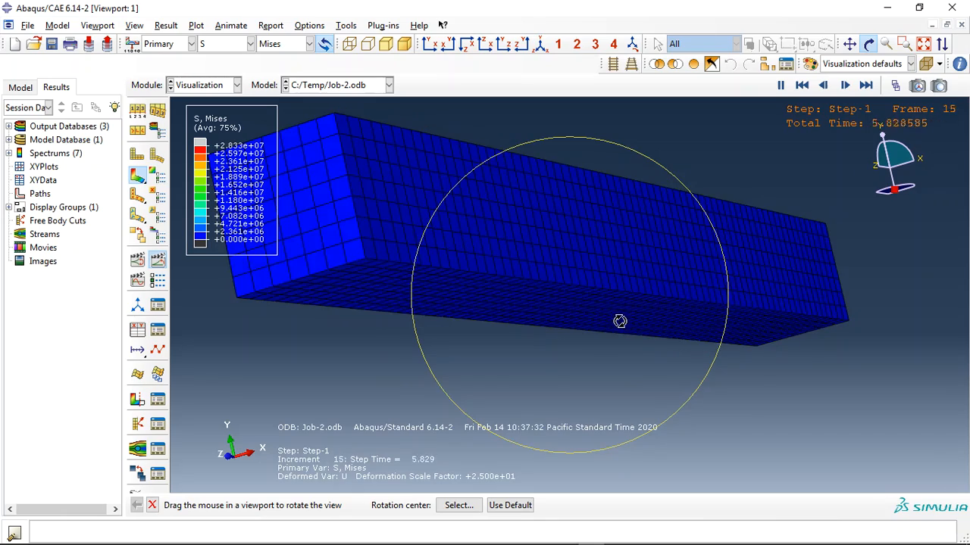
pyautogui.click(801, 85)
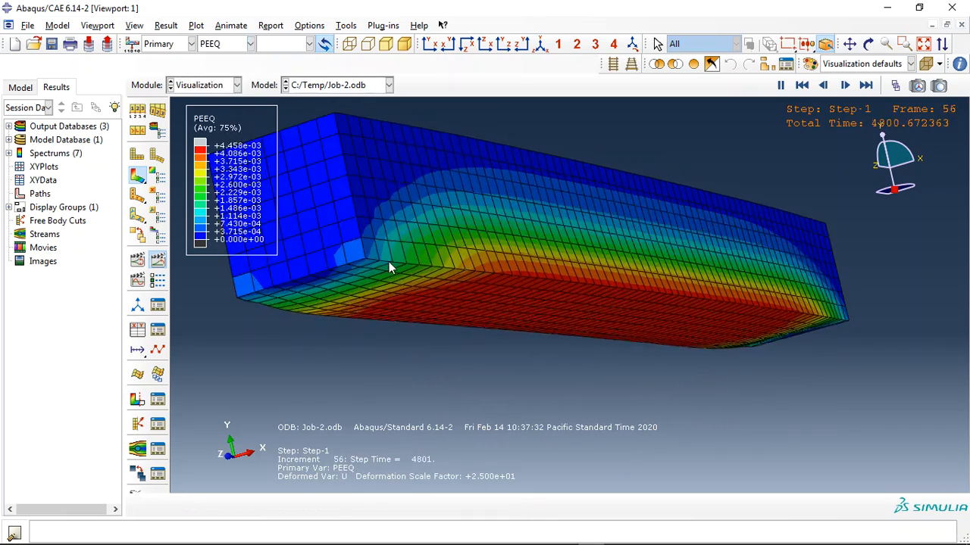
pyautogui.click(822, 84)
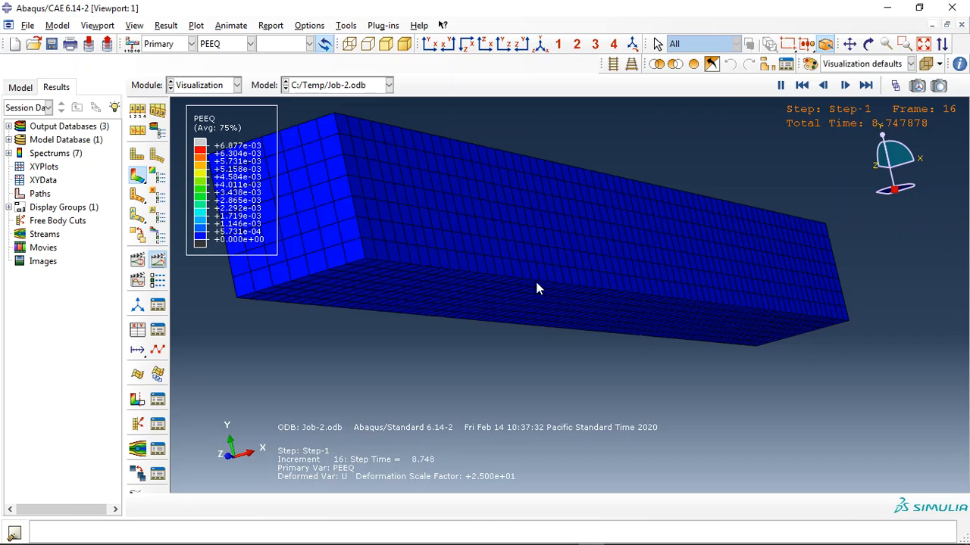
pyautogui.click(865, 85)
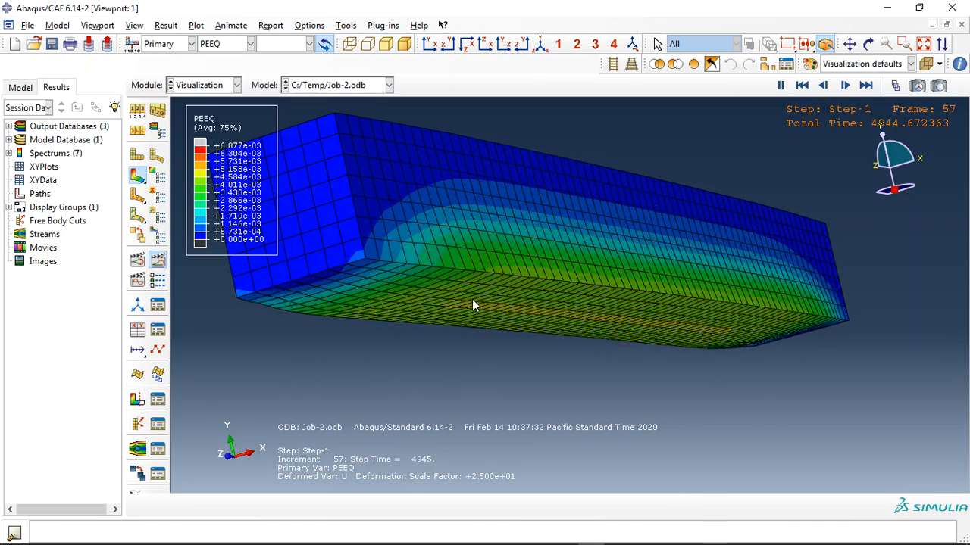
pyautogui.click(801, 84)
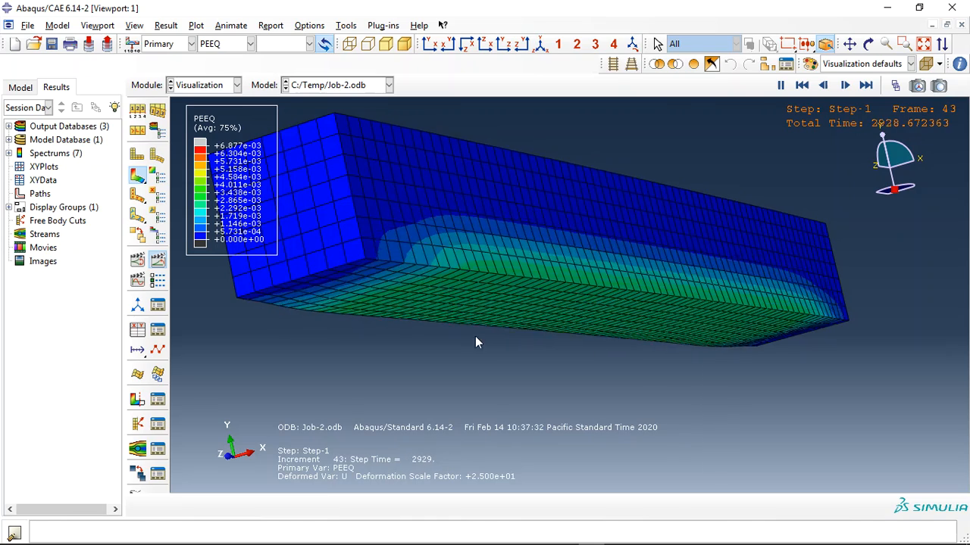
pyautogui.click(250, 43)
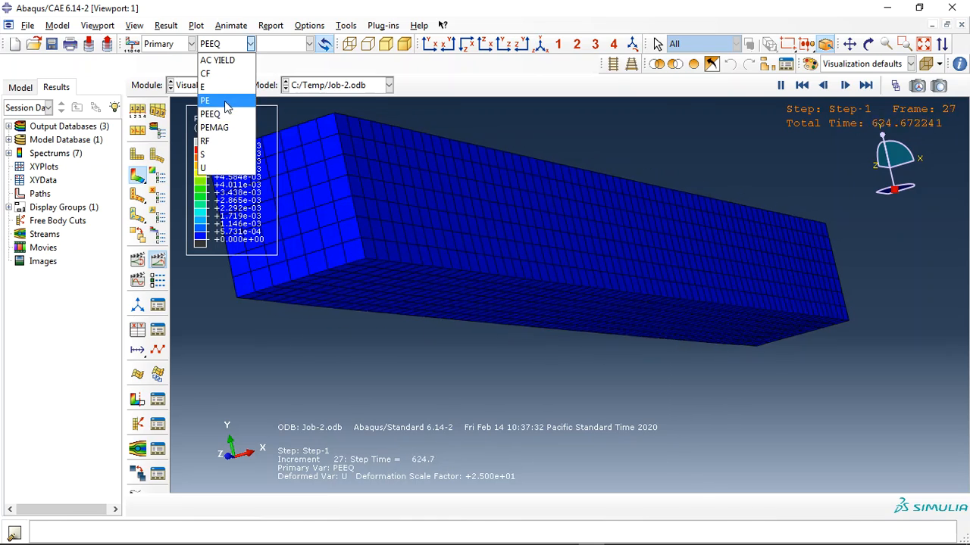
# Step: Show plastic strain PE, then Mises stress S, stopping the animation at step time 7200
pyautogui.click(205, 100)
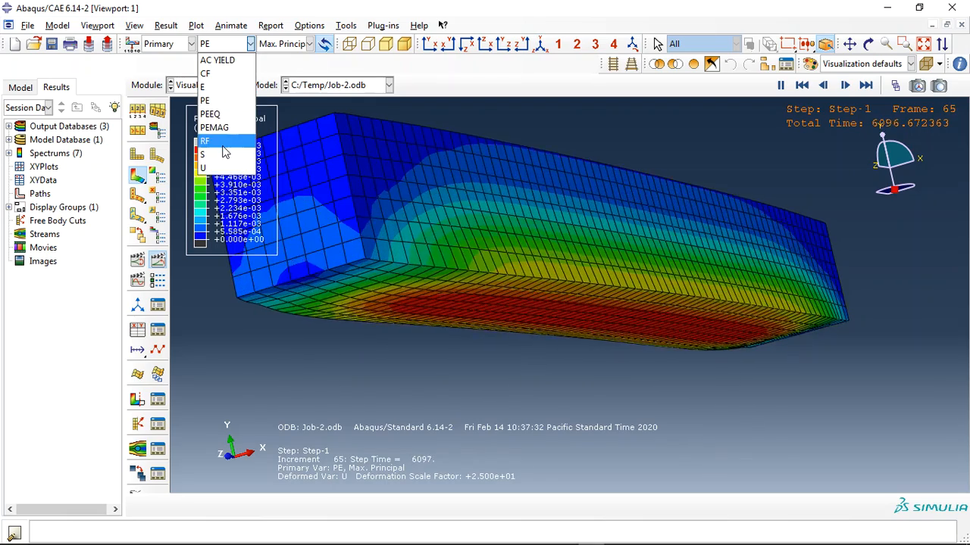
pyautogui.click(203, 167)
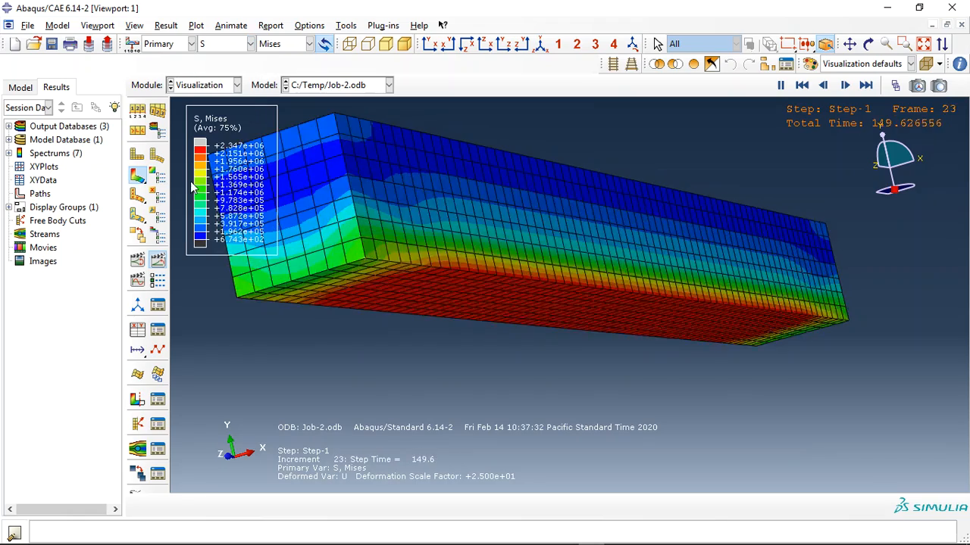
pyautogui.click(866, 85)
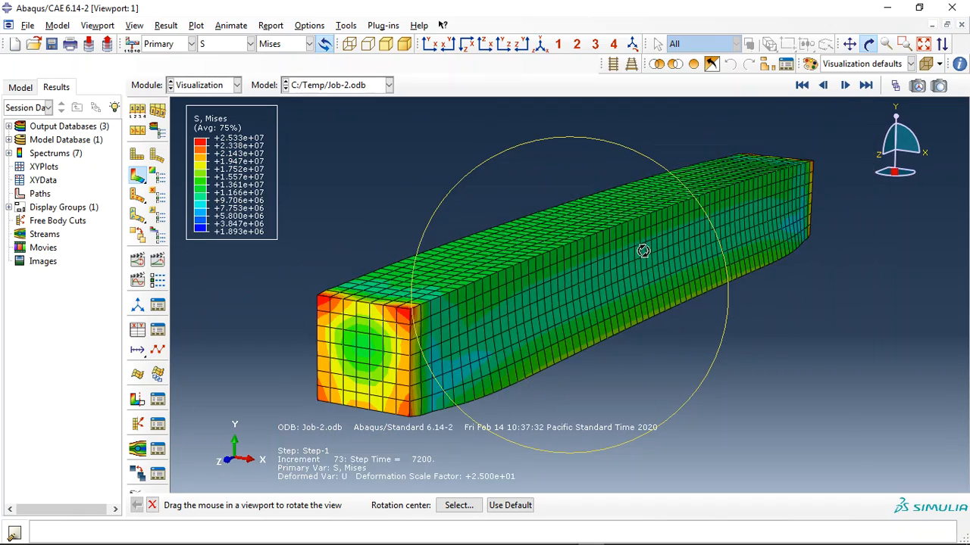
# Step: Load Job-1.odb briefly, then return to C:/Temp/Job-2.odb's Mises stress contours
pyautogui.moveTo(642, 251); pyautogui.dragTo(551, 337)
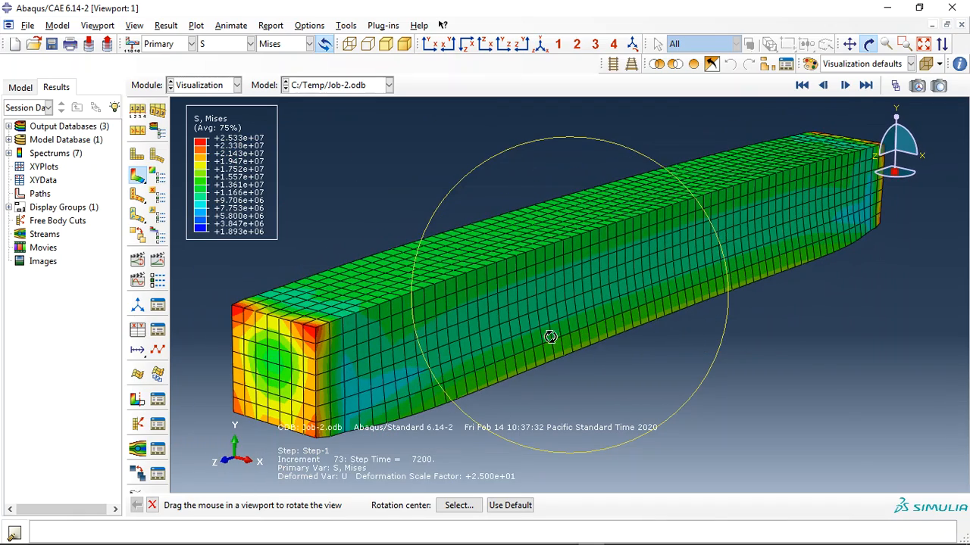
pyautogui.click(389, 84)
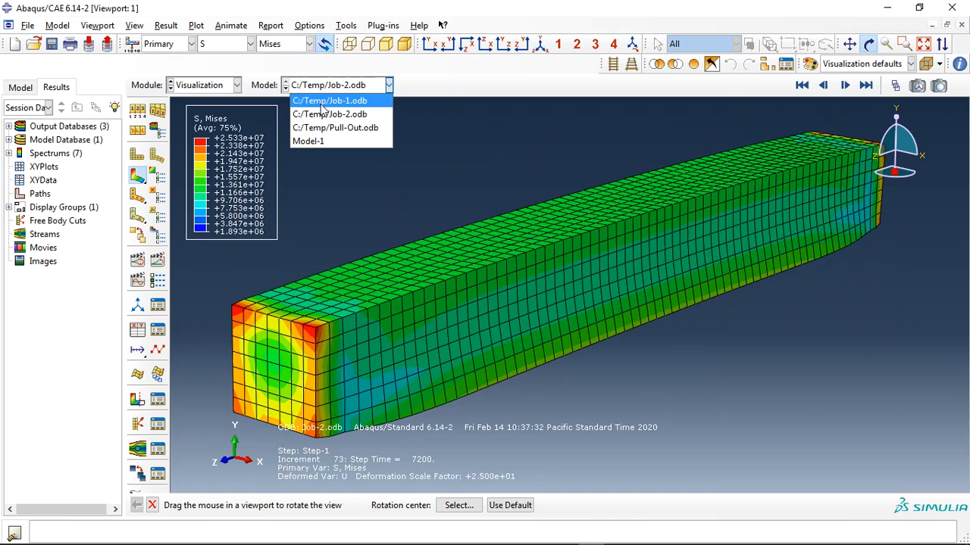
pyautogui.click(329, 100)
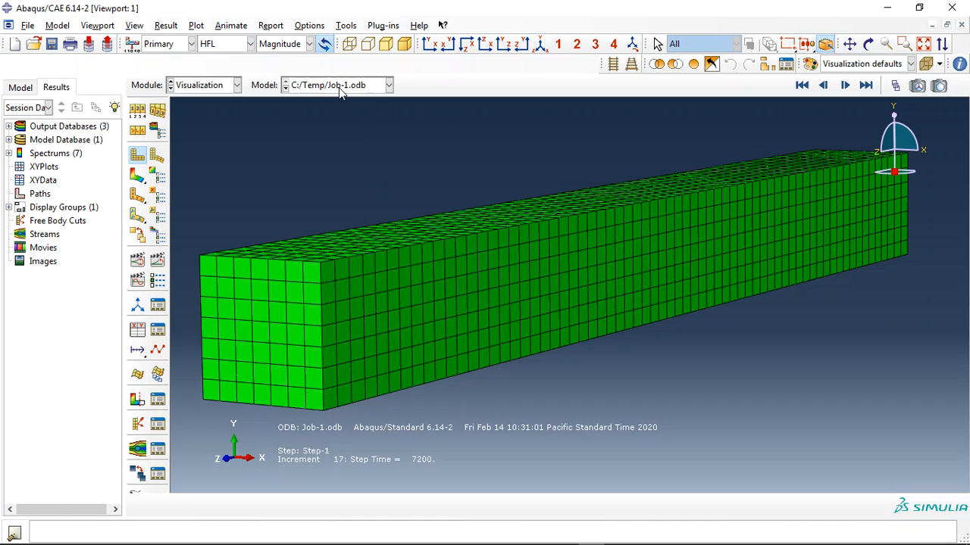
pyautogui.click(389, 85)
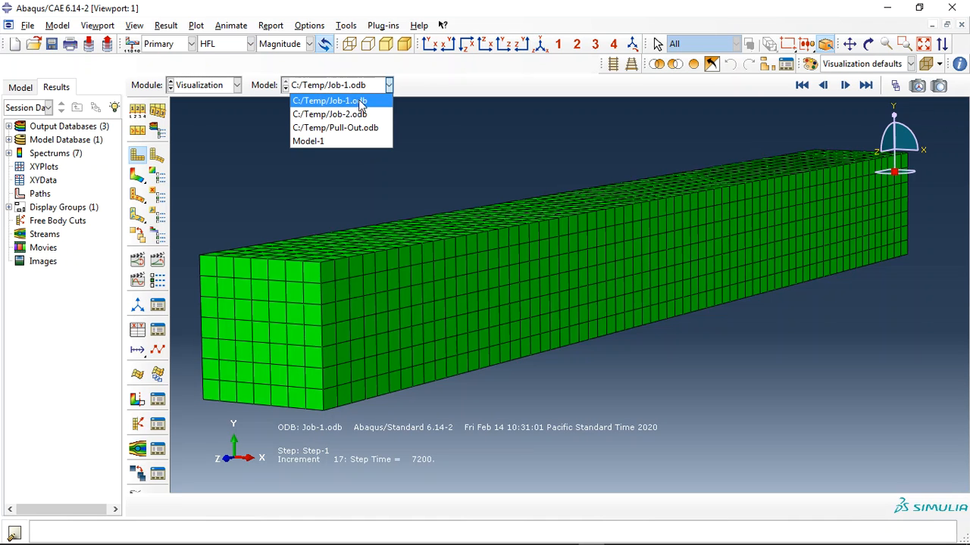
pyautogui.click(328, 114)
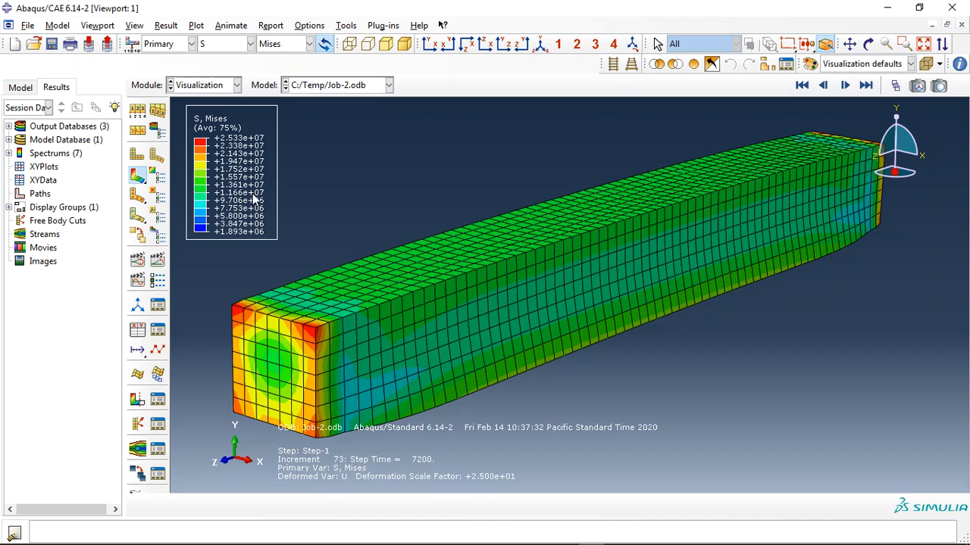
pyautogui.moveTo(375, 165)
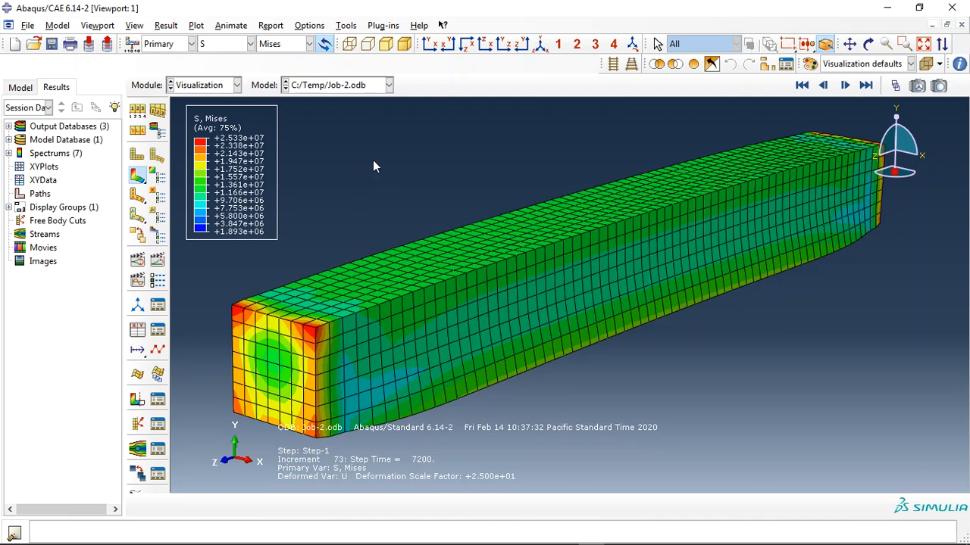
pyautogui.moveTo(383, 179)
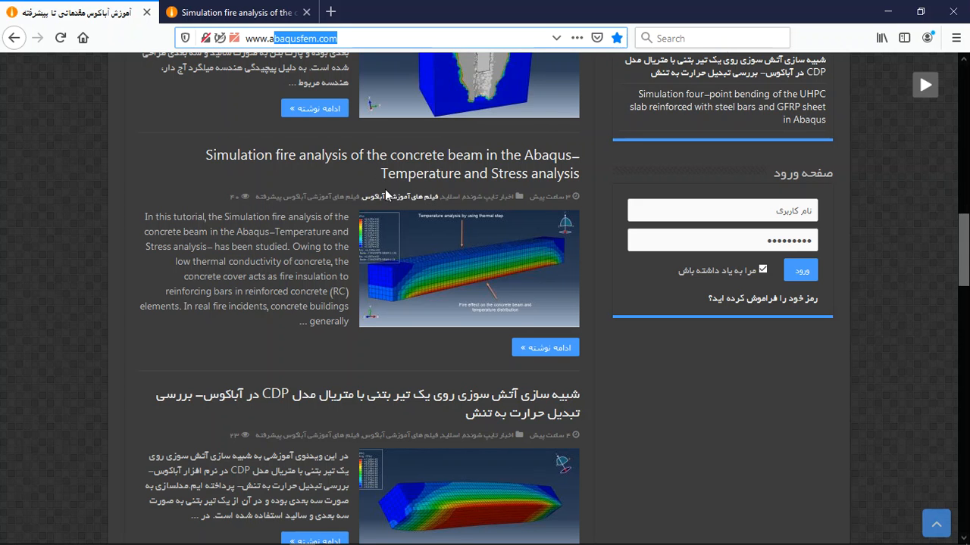
pyautogui.moveTo(392, 163)
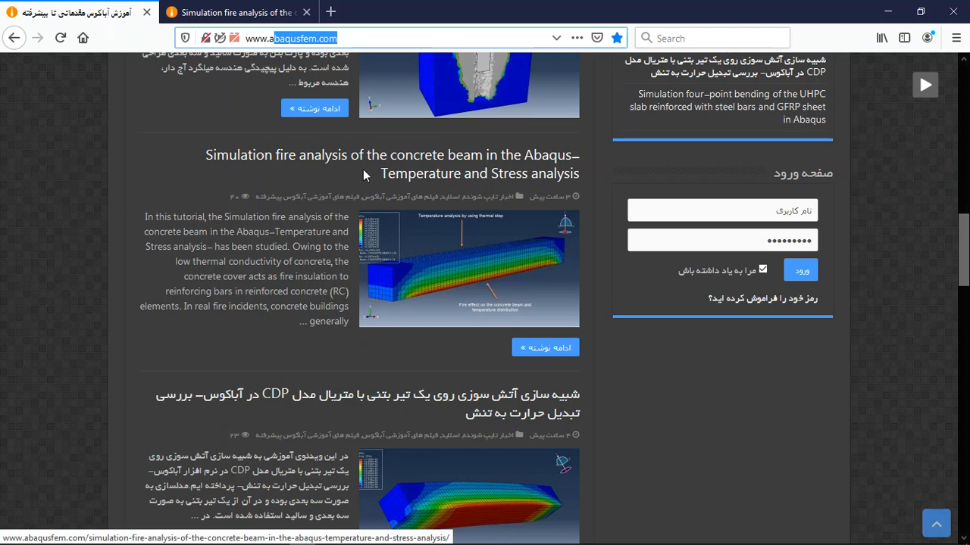
pyautogui.moveTo(378, 161)
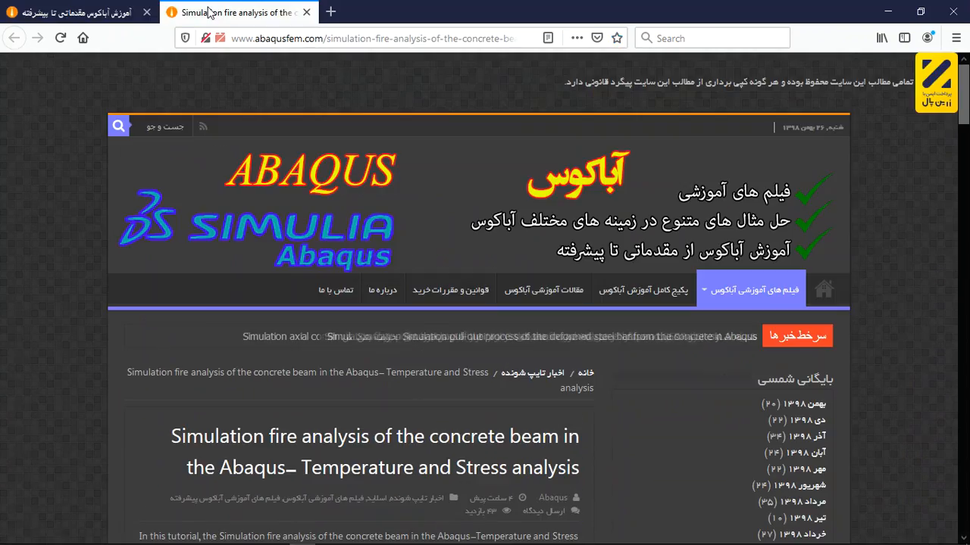
# Step: Open the concrete beam fire analysis tutorial post on abaqusfem.com
pyautogui.scroll(-3)
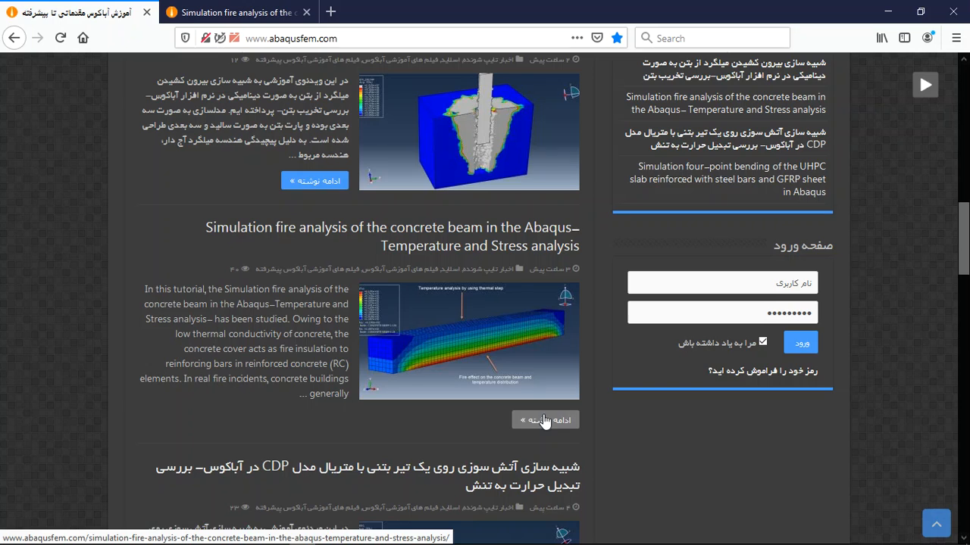
pyautogui.click(544, 420)
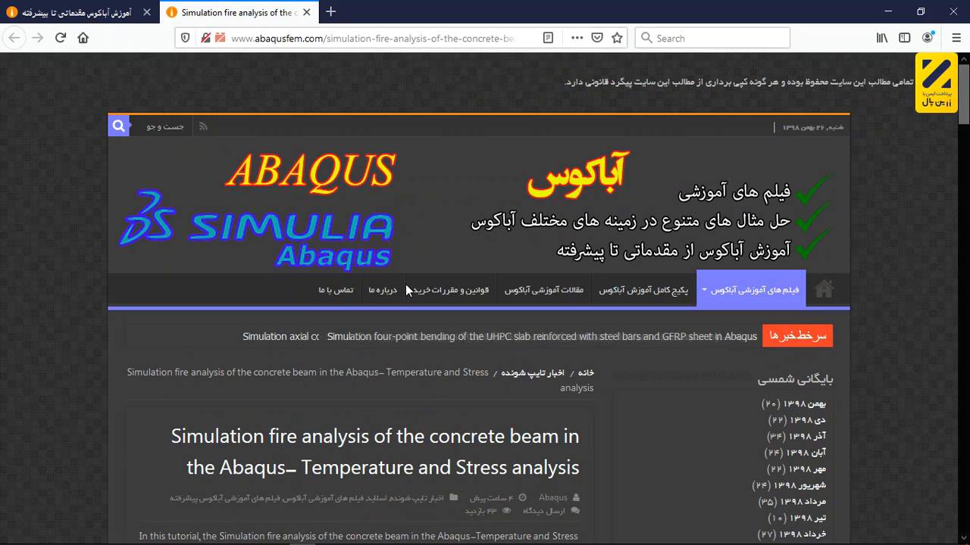
pyautogui.scroll(-3)
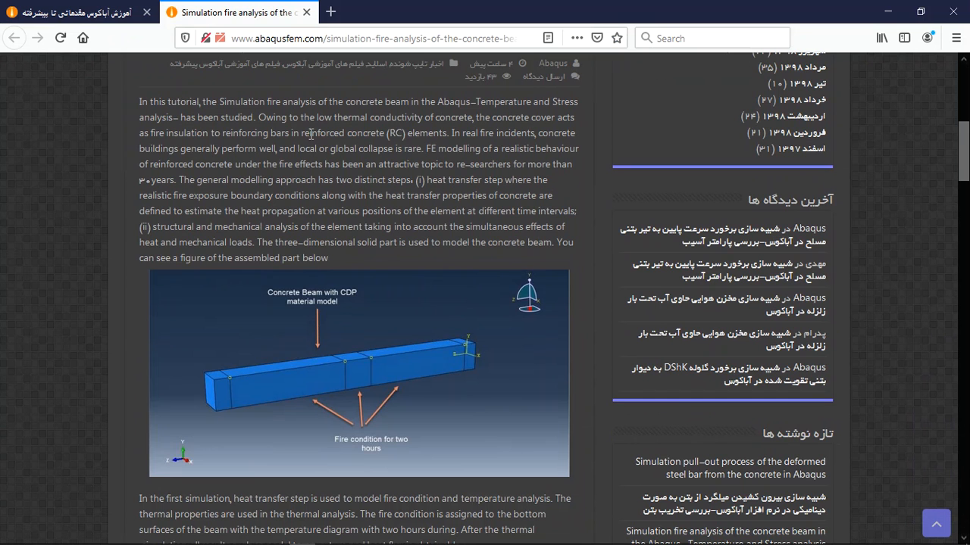
pyautogui.moveTo(322, 176)
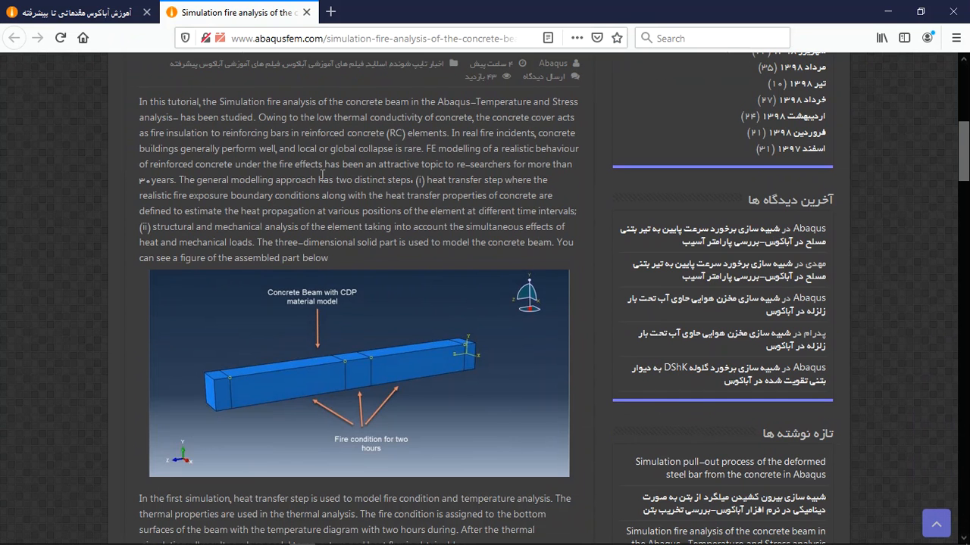
# Step: Read past the description, result figures and graphs to the purchase section
pyautogui.scroll(-3)
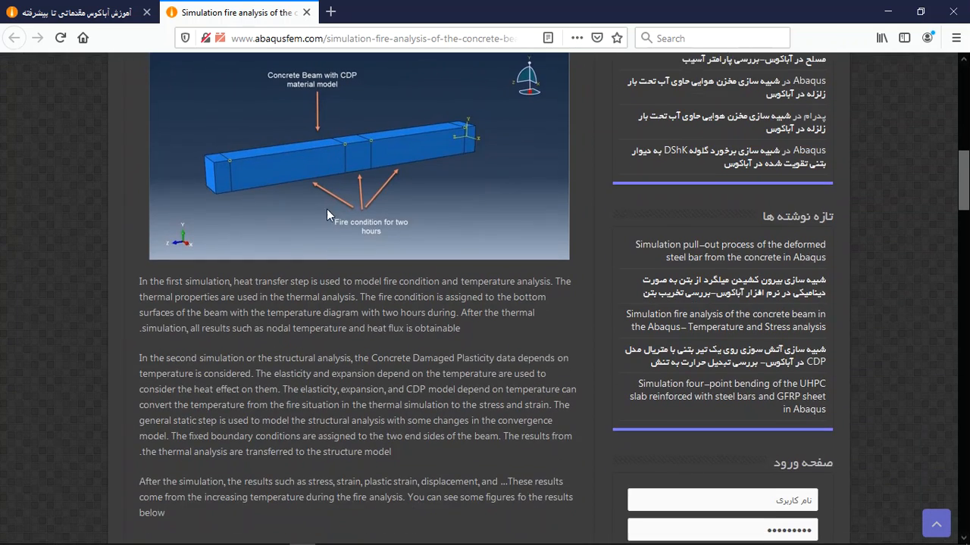
pyautogui.scroll(-3)
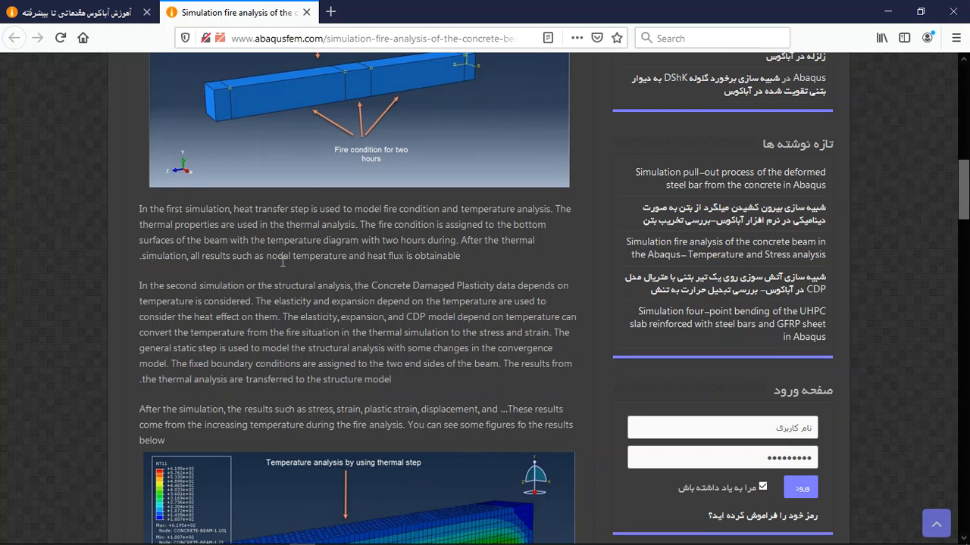
pyautogui.scroll(-3)
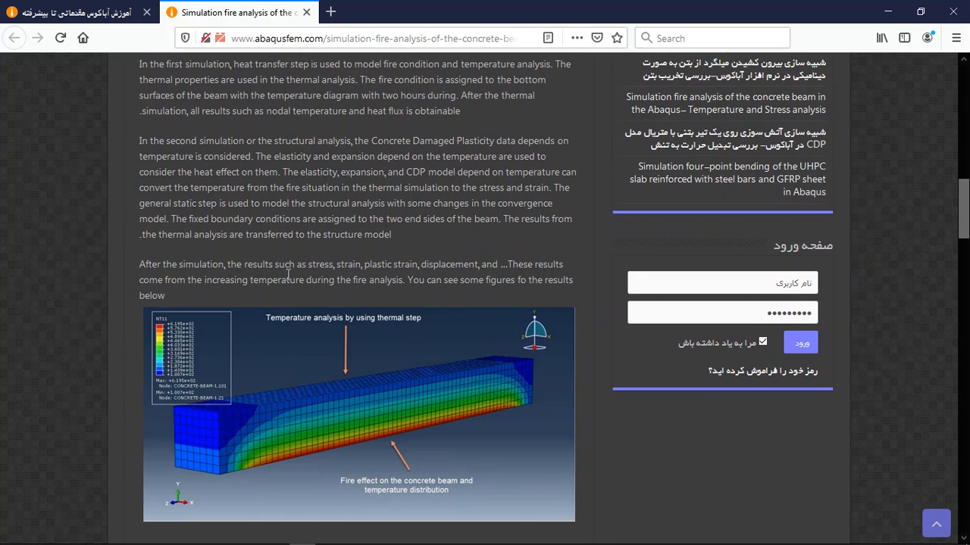
pyautogui.scroll(-3)
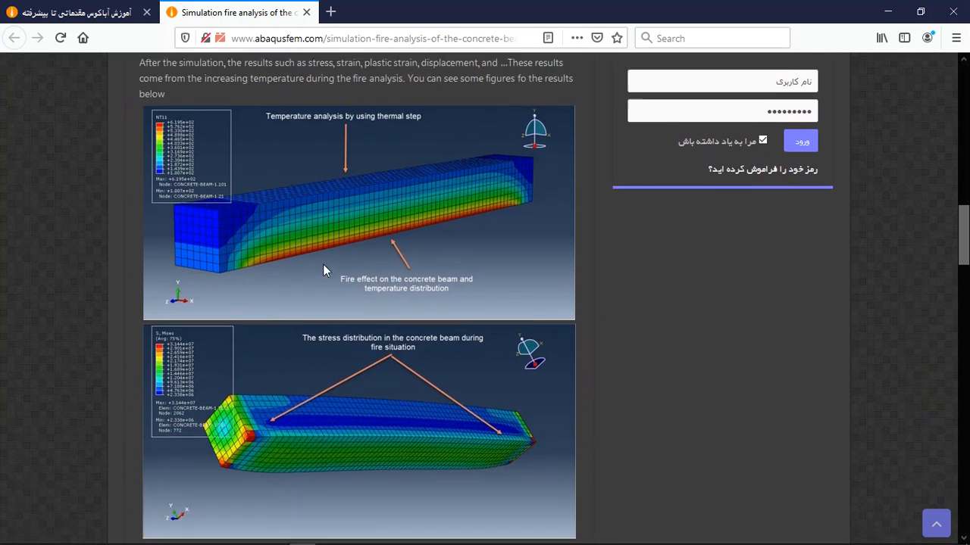
pyautogui.scroll(-3)
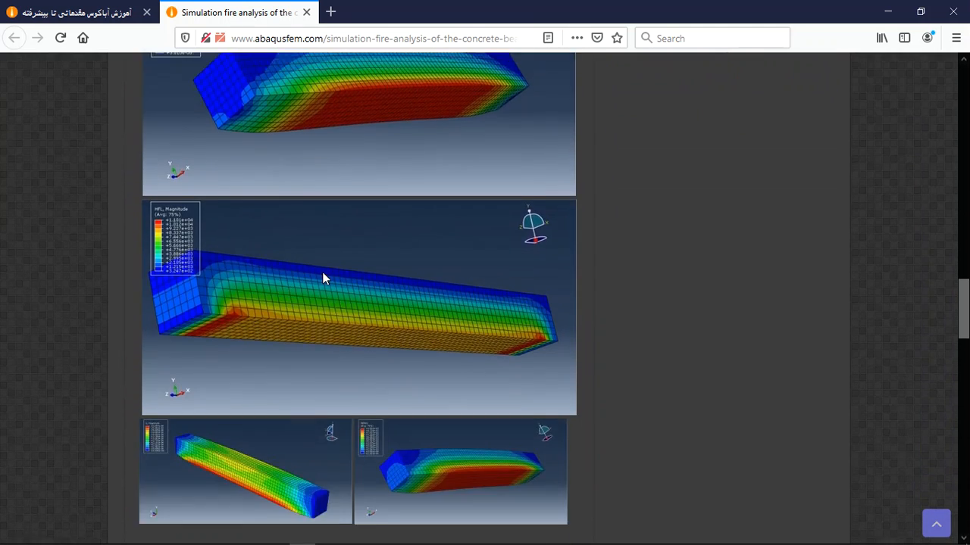
pyautogui.scroll(-3)
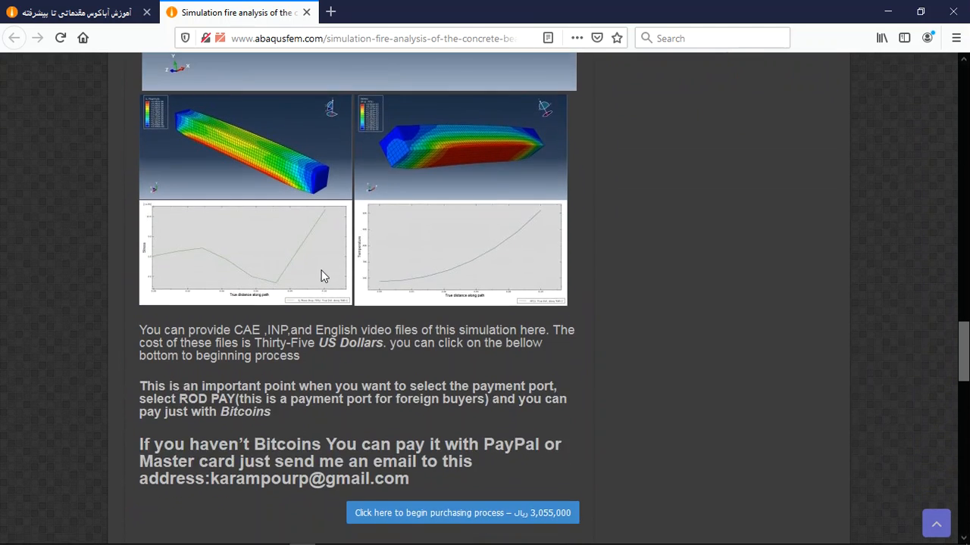
pyautogui.scroll(-3)
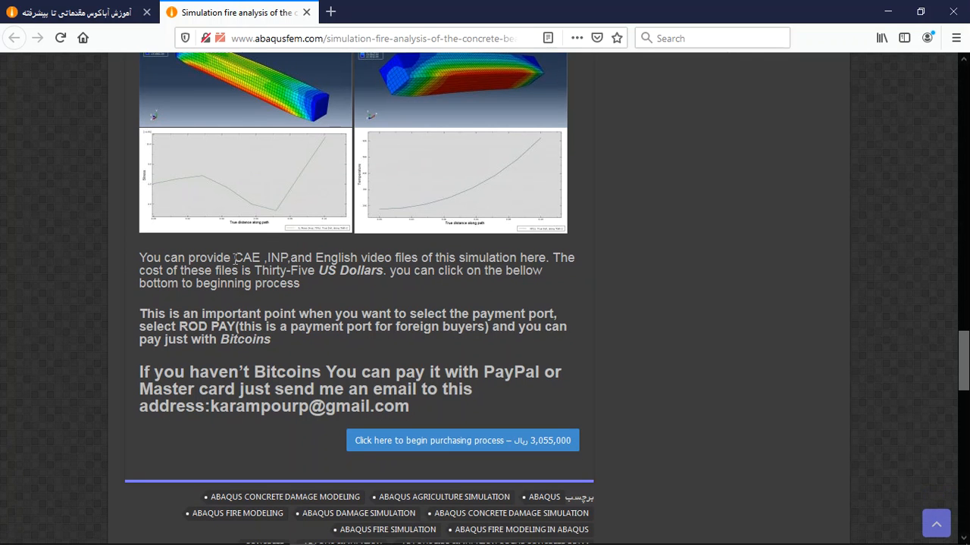
pyautogui.doubleClick(246, 257)
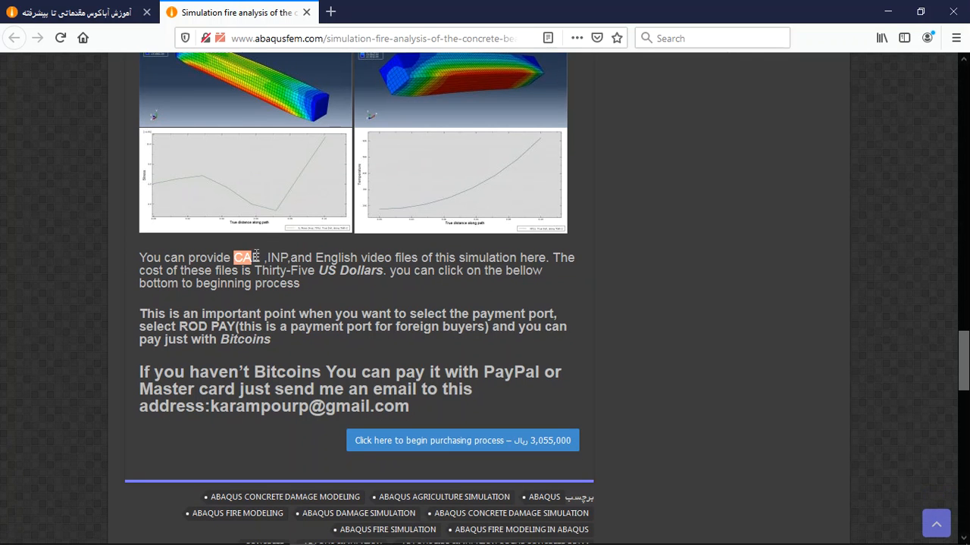
pyautogui.moveTo(235, 257); pyautogui.dragTo(318, 258)
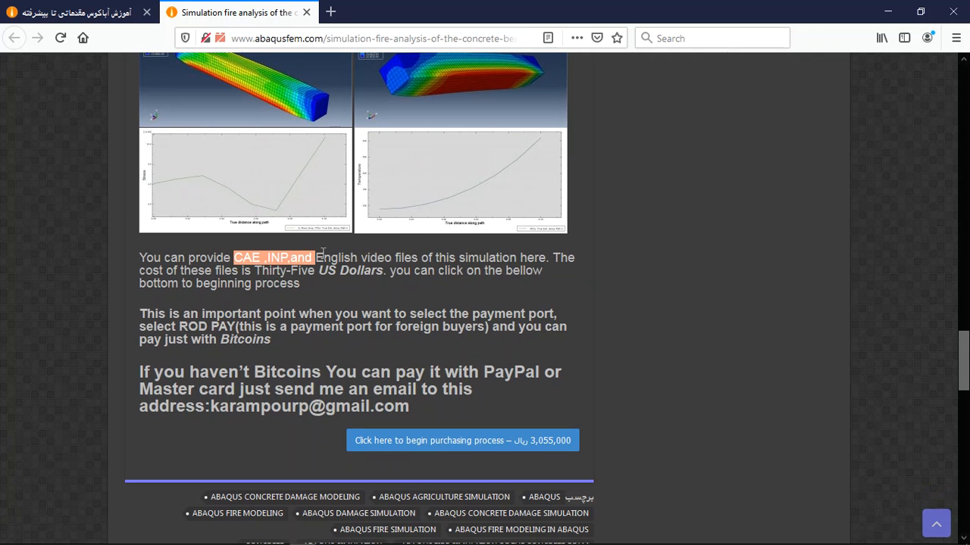
pyautogui.moveTo(310, 257); pyautogui.dragTo(492, 257)
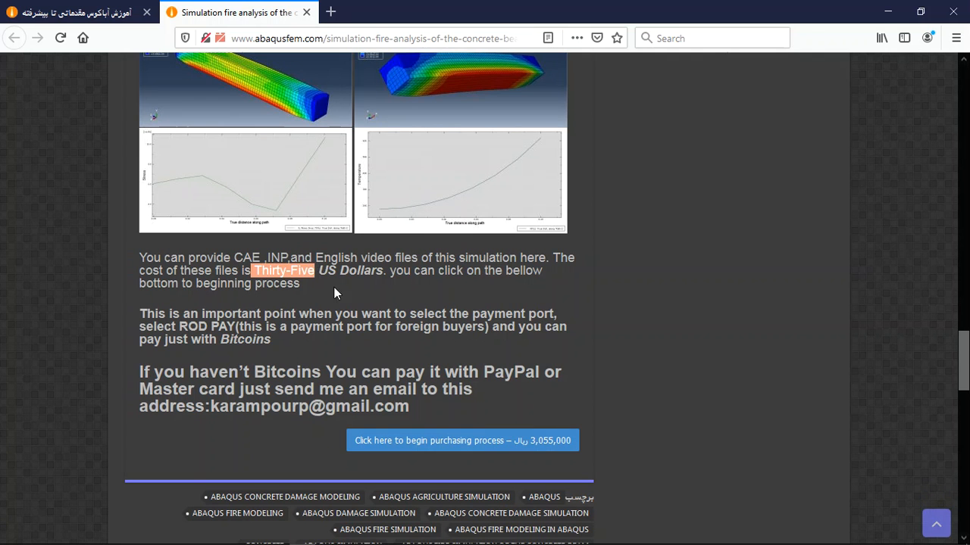
pyautogui.moveTo(494, 350)
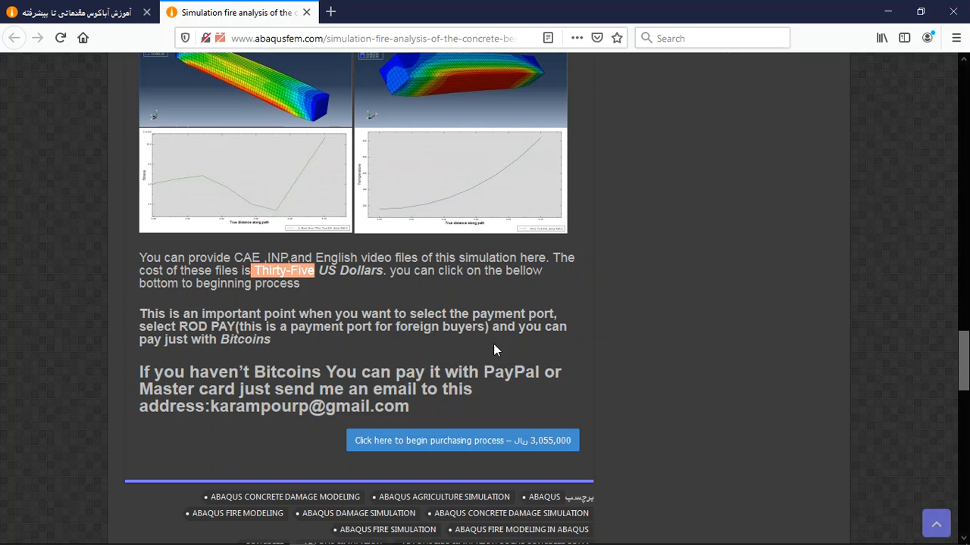
pyautogui.doubleClick(511, 372)
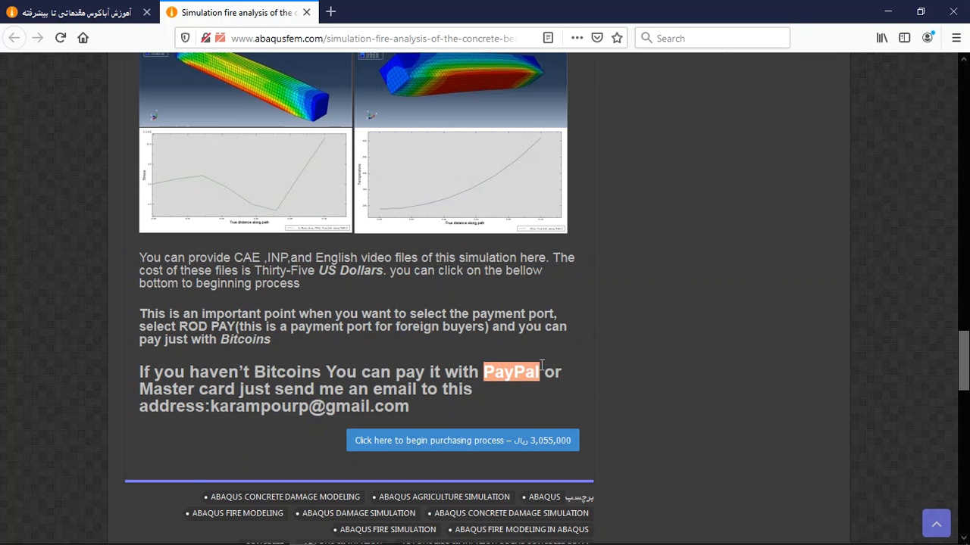
pyautogui.moveTo(518, 377)
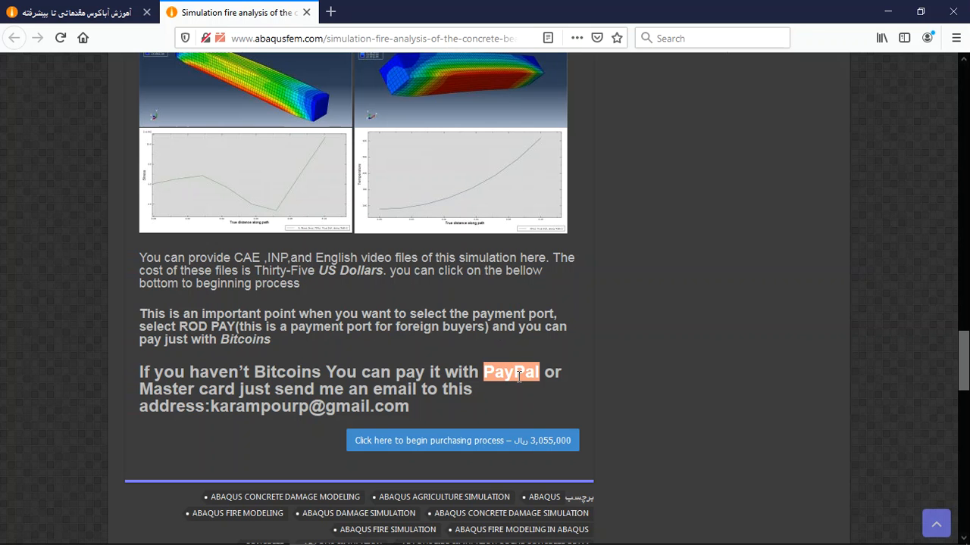